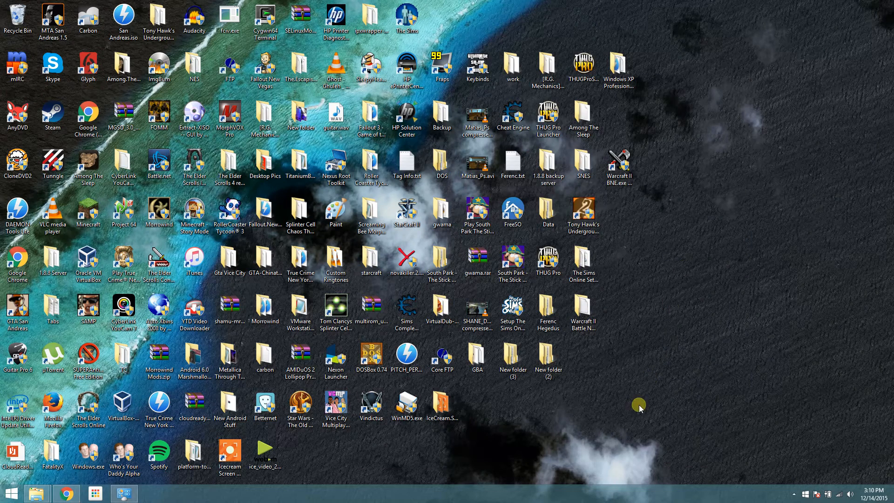
mouse_move(521, 423)
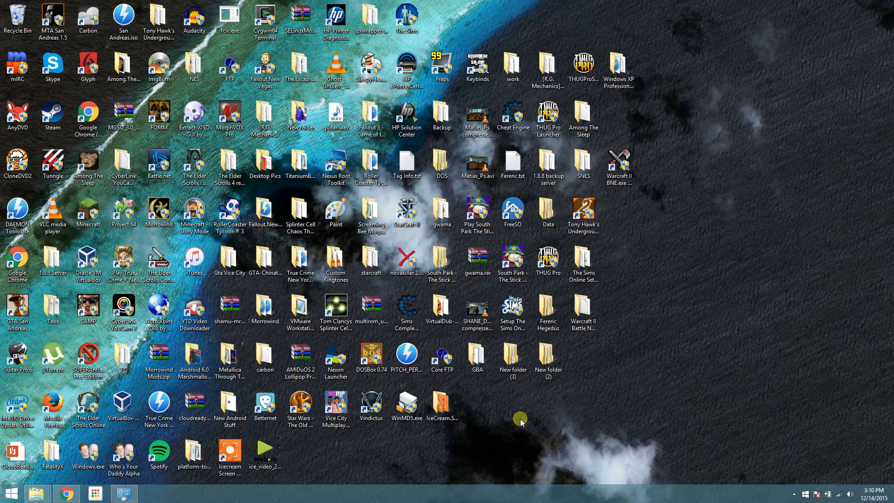
mouse_move(485, 429)
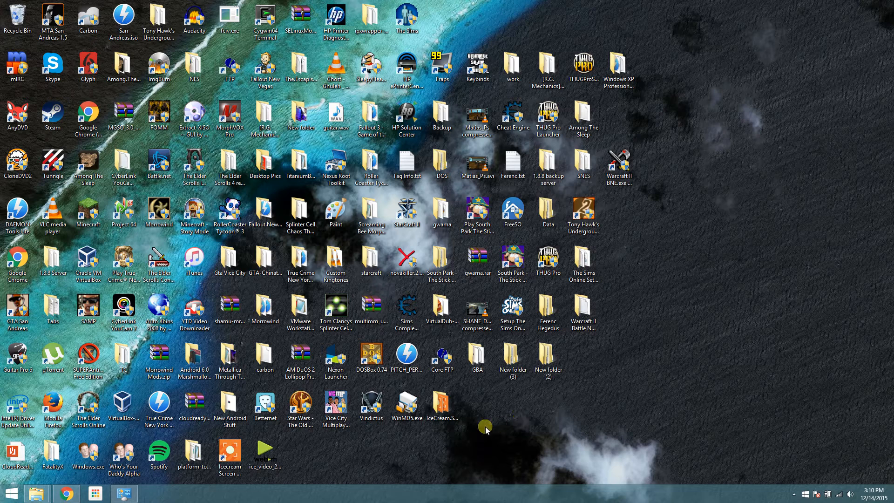
mouse_move(291, 461)
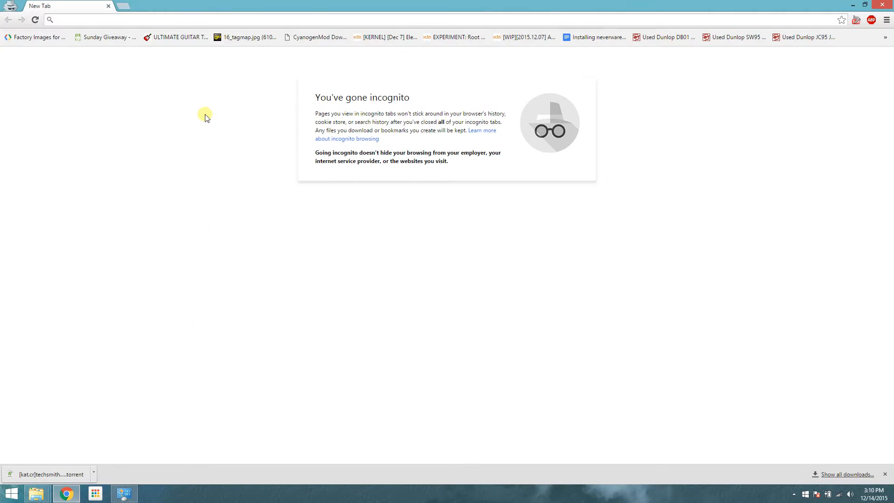
mouse_move(223, 156)
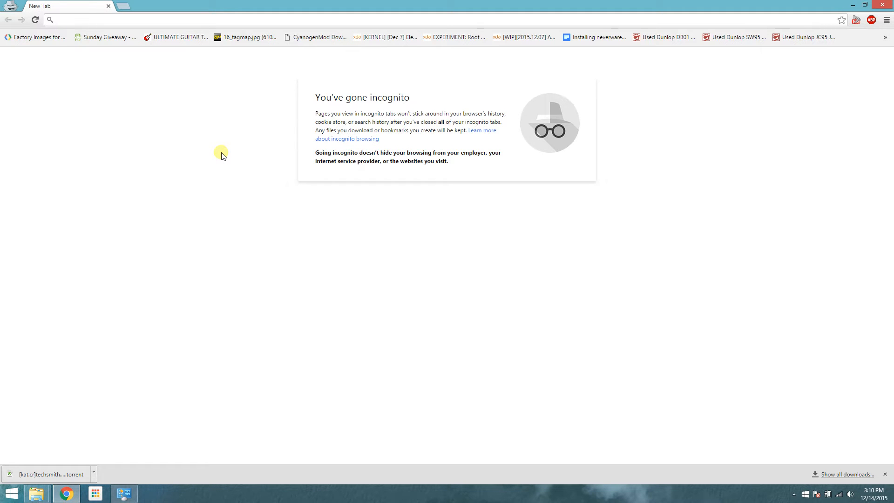
Step: Go to minecraft.net in an incognito Chrome window
text(mine)
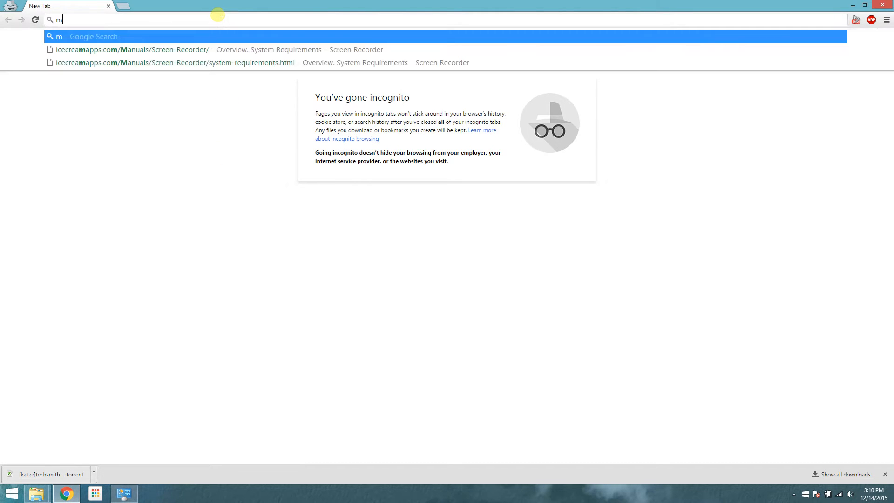
text(inecraft.net)
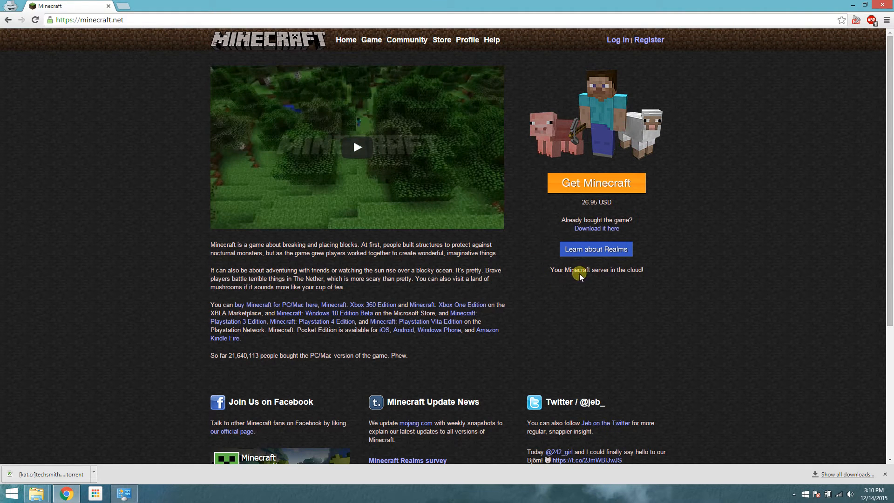
mouse_move(567, 213)
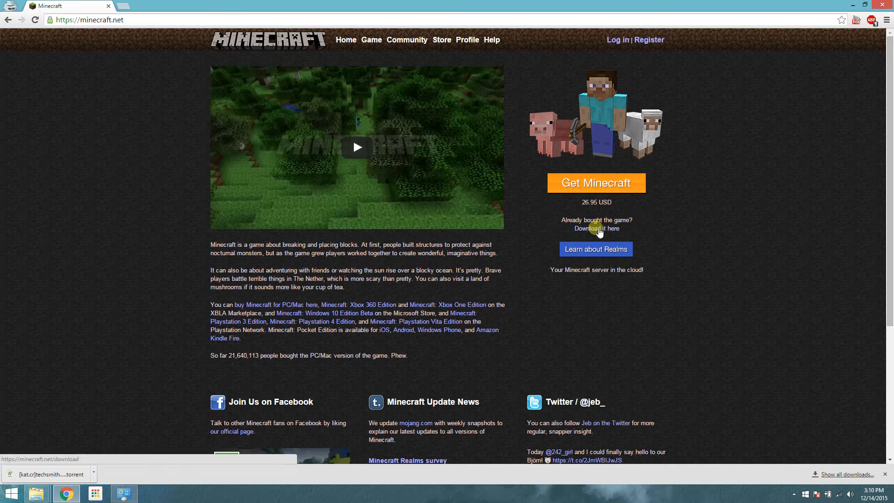
Step: Download minecraft_server.1.8.9.jar from the Minecraft download page, saving it to the Desktop
click(597, 228)
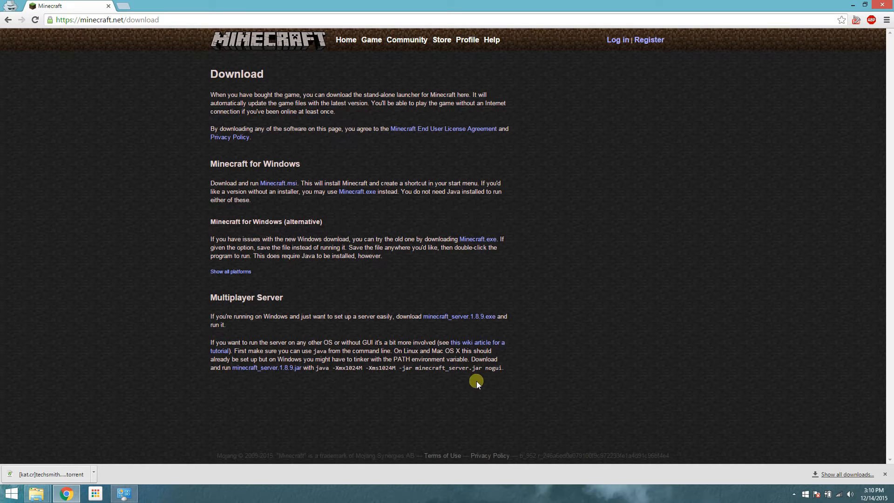
mouse_move(243, 370)
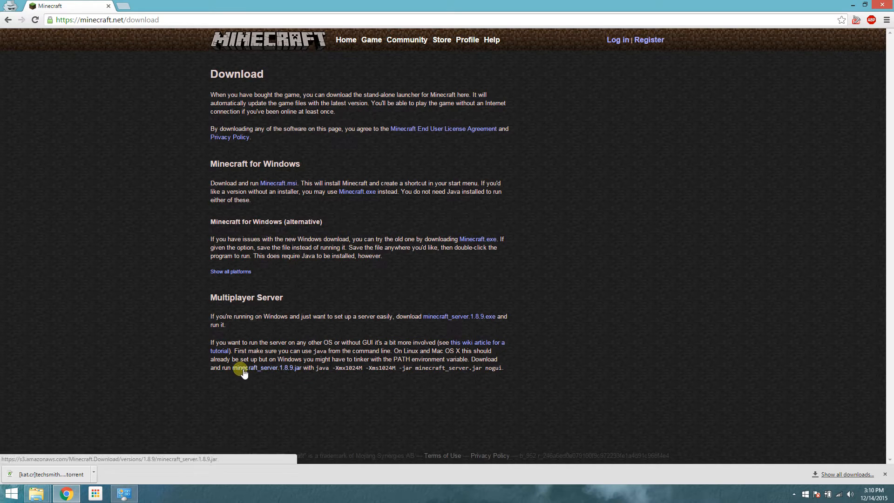
mouse_move(291, 372)
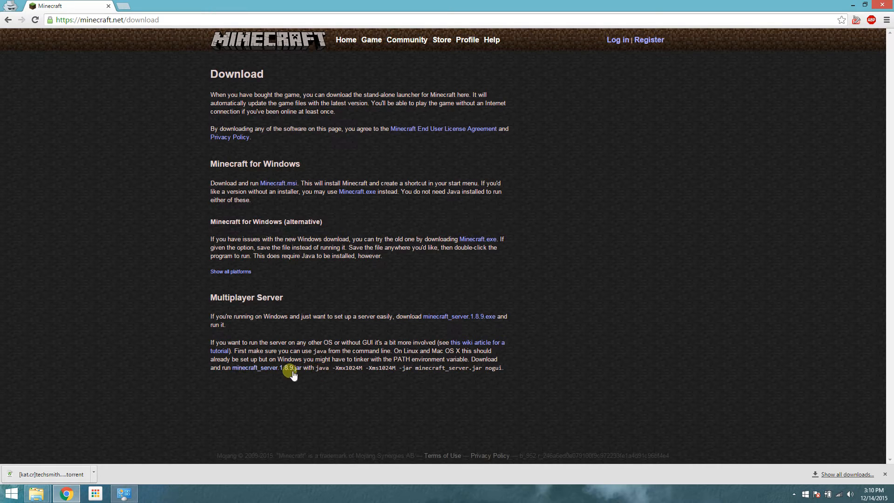
mouse_move(319, 368)
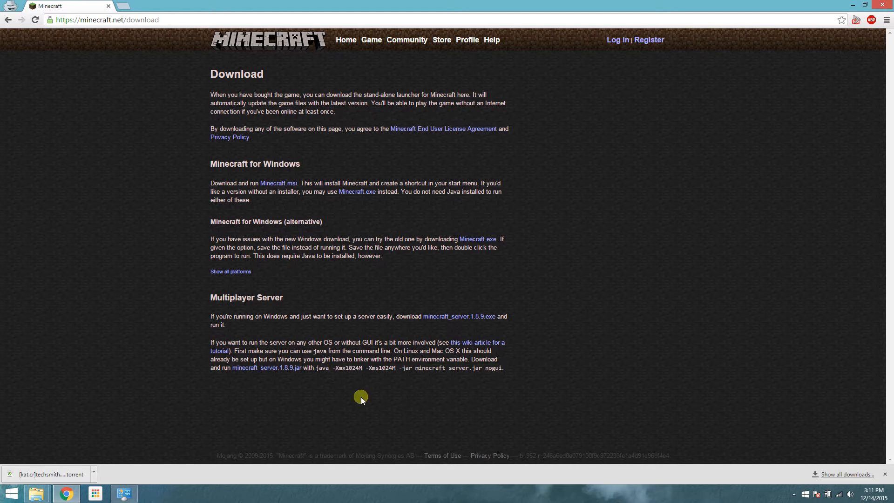
mouse_move(266, 368)
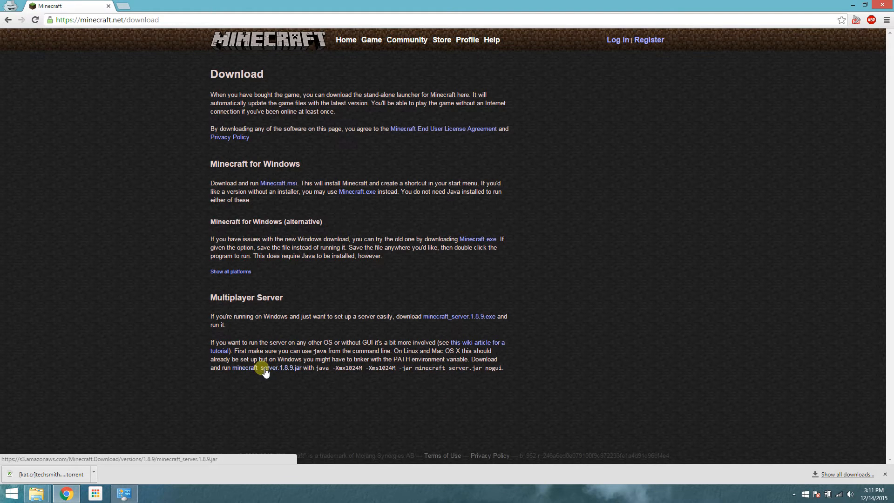
click(264, 368)
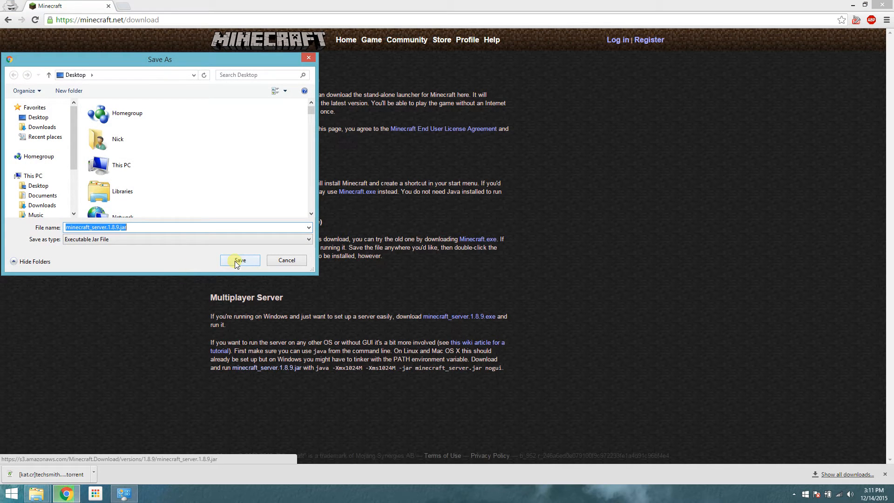
click(239, 260)
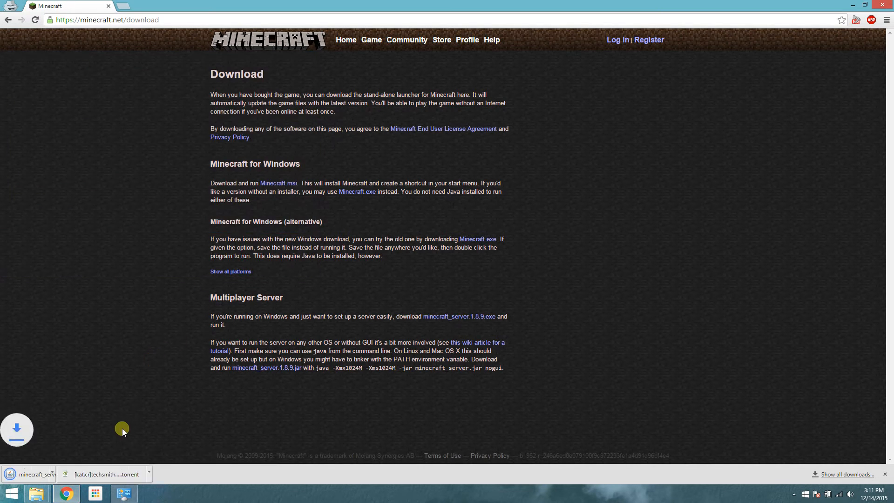
mouse_move(418, 382)
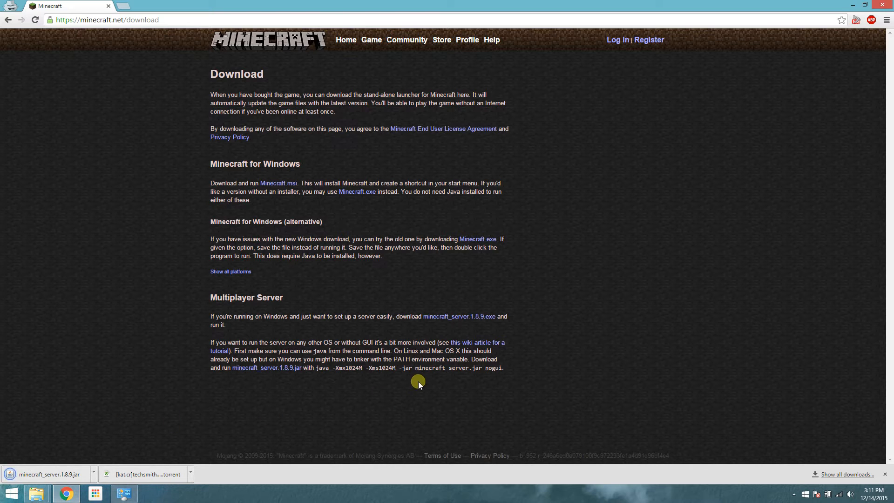
mouse_move(313, 374)
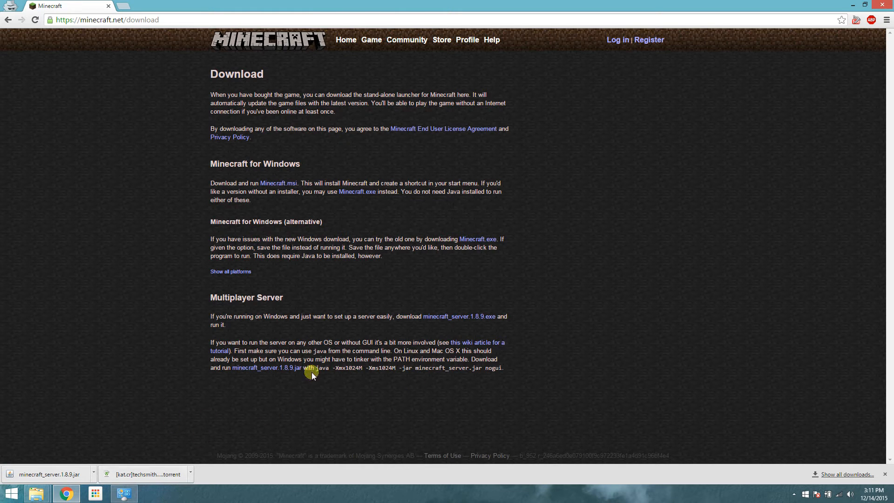
mouse_move(469, 399)
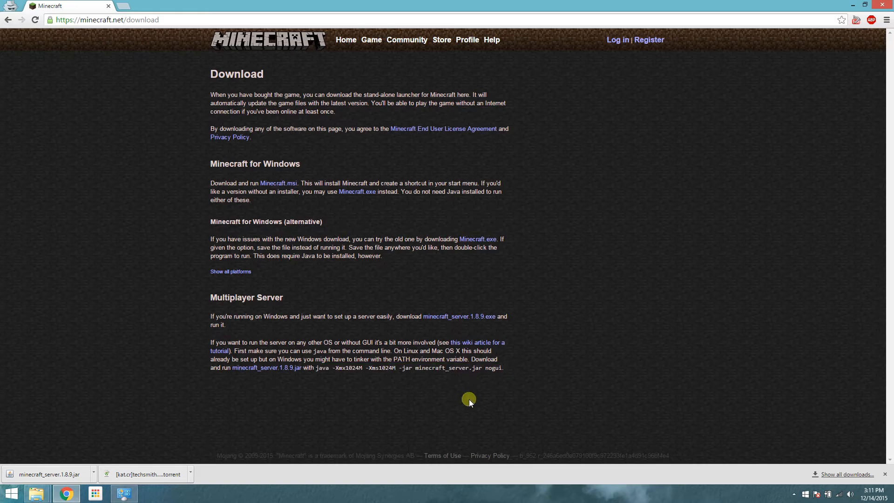
Step: Create a Minecraft Server desktop folder holding the jar and run it once to generate eula.txt and server.properties
click(863, 5)
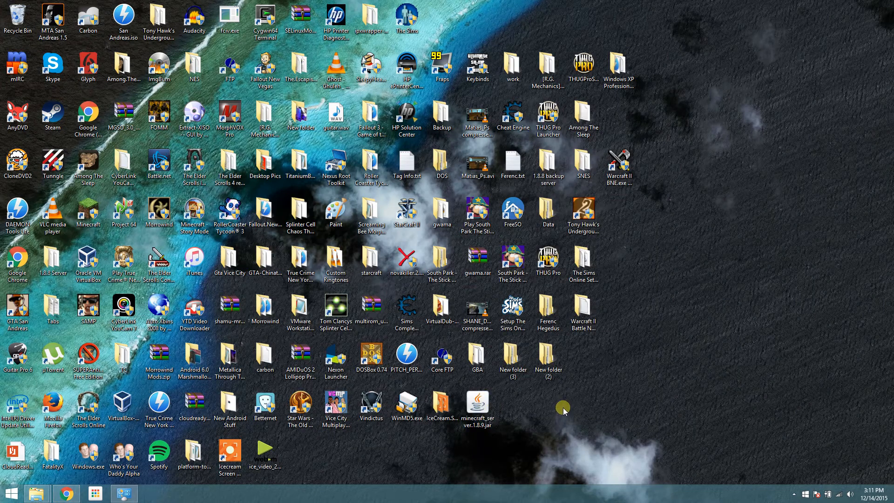
right_click(563, 409)
text(Minecraft Server)
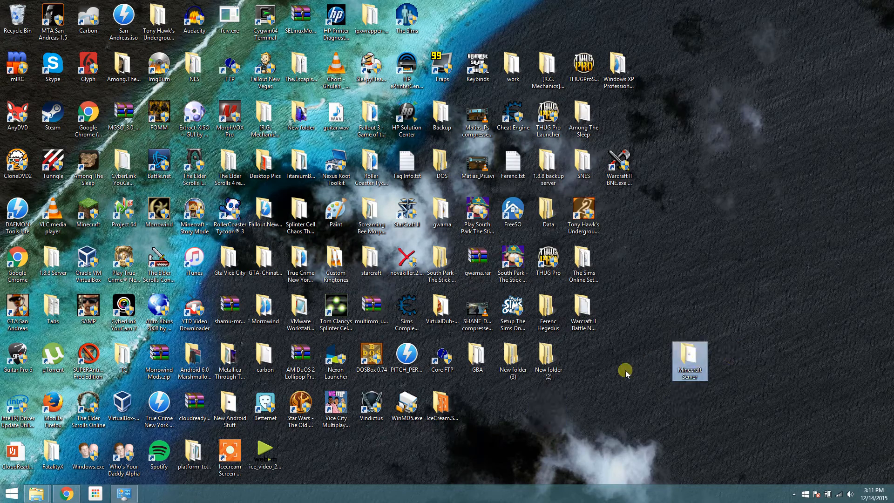
double_click(689, 362)
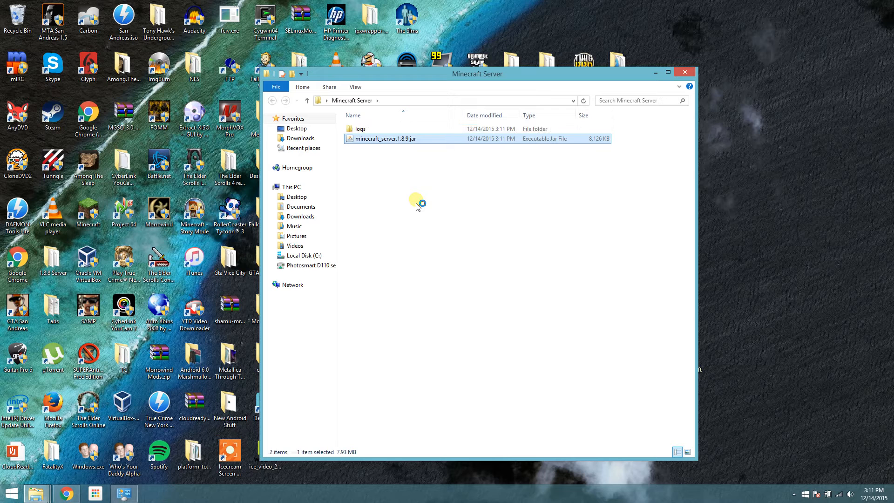
double_click(385, 139)
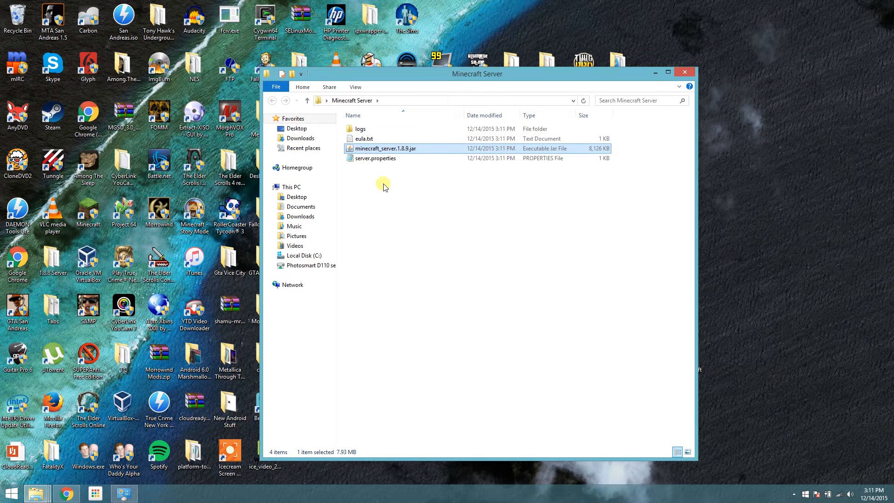
Step: Edit eula.txt so the eula= line reads true instead of false
click(364, 138)
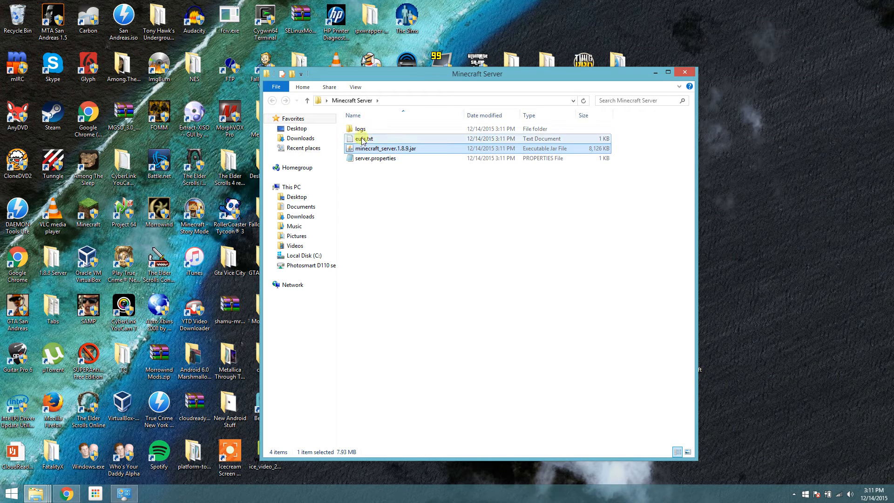
mouse_move(363, 139)
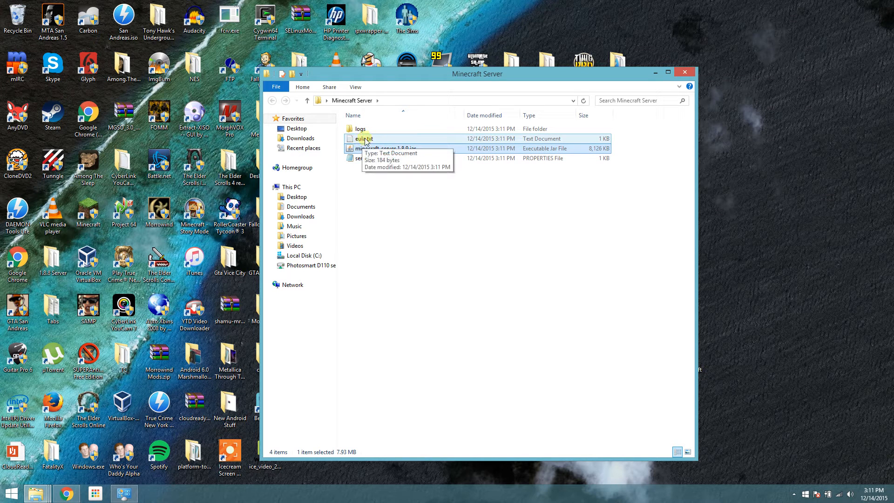
double_click(364, 139)
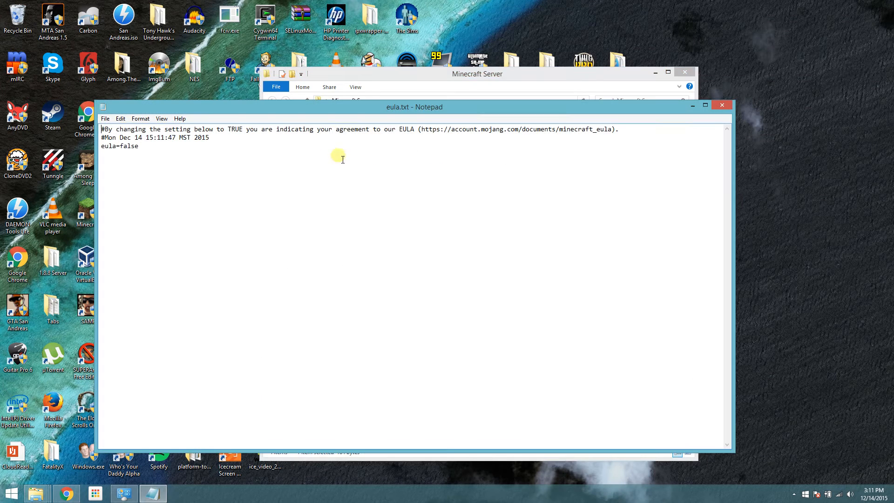
mouse_move(250, 138)
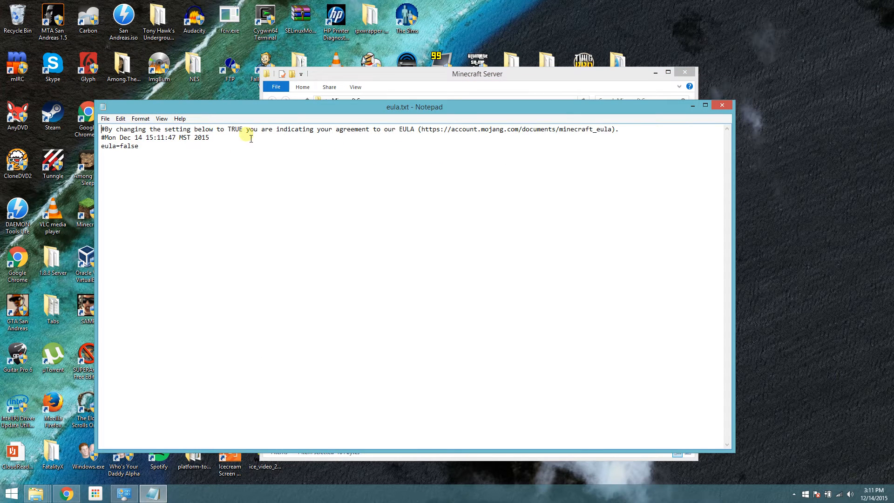
click(151, 154)
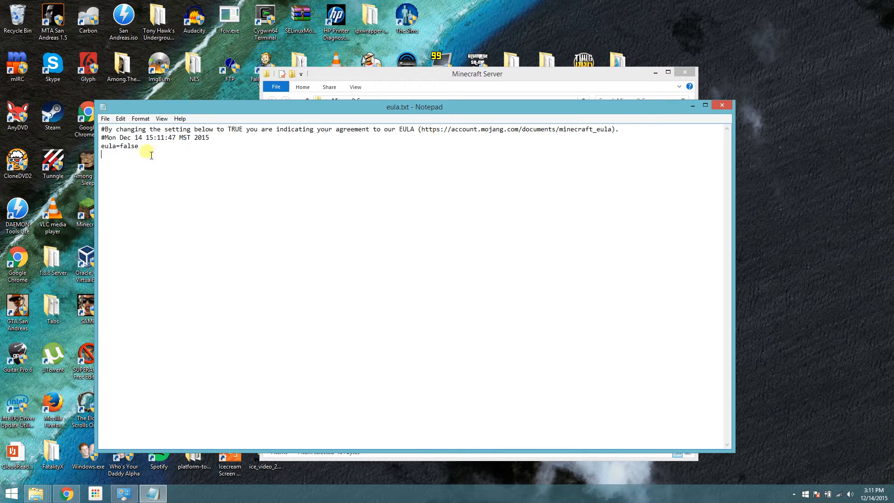
key(BackSpace)
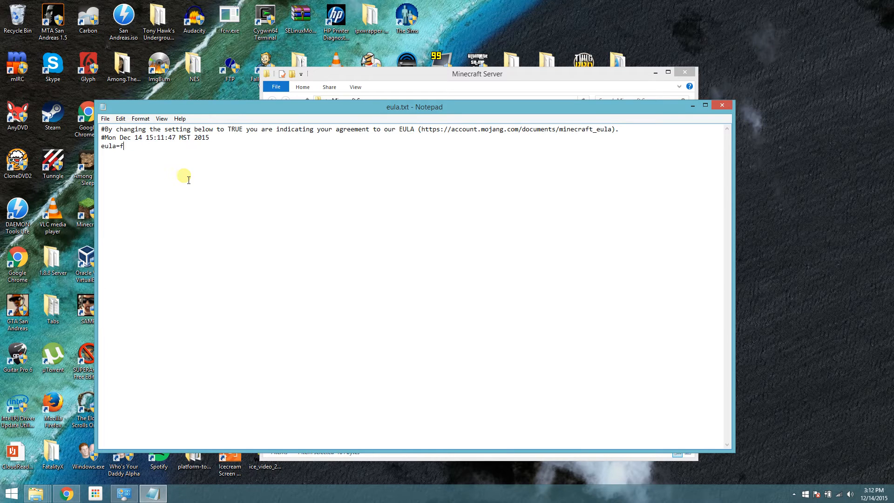
text(rue)
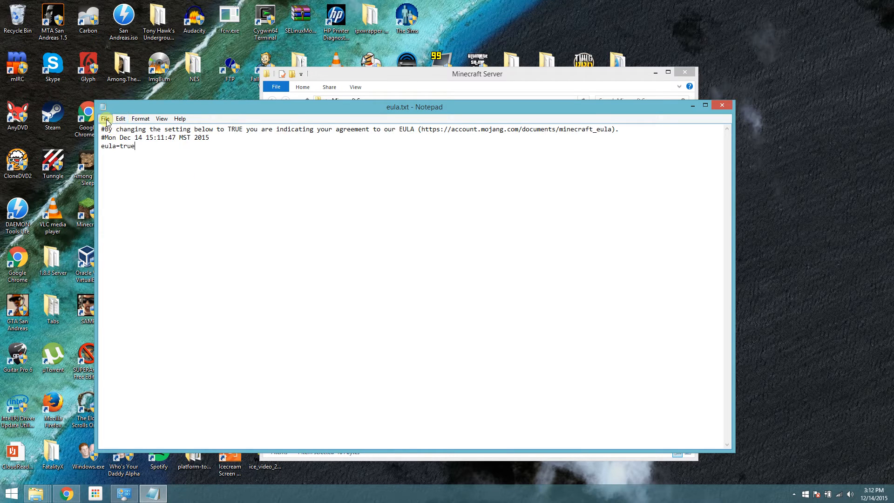
mouse_move(721, 107)
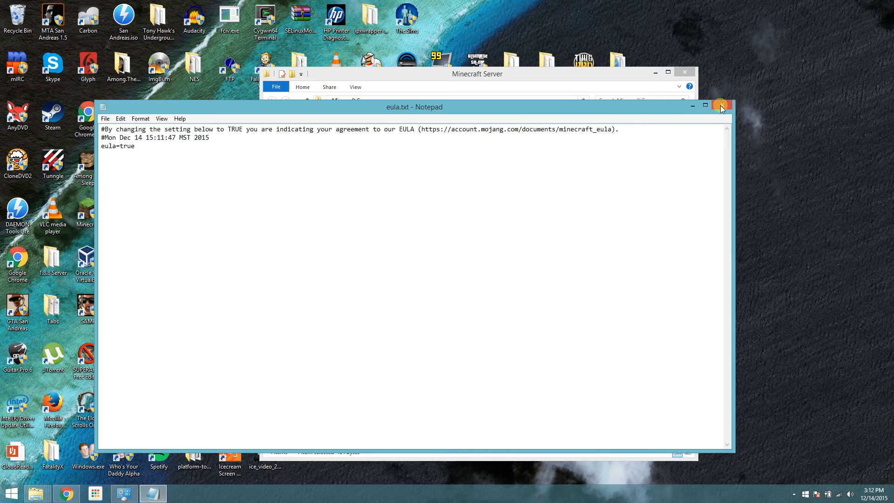
Step: Close eula.txt, run the server jar until it generates the world files, then stop and close it
click(722, 106)
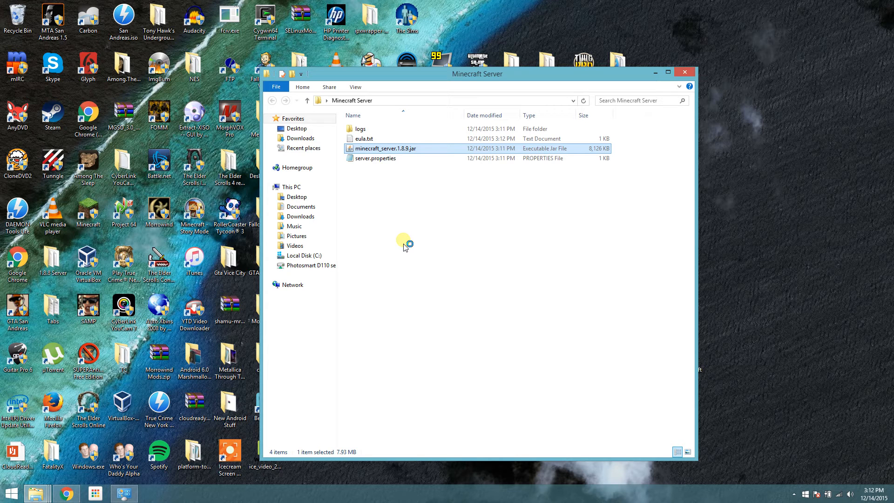
double_click(386, 149)
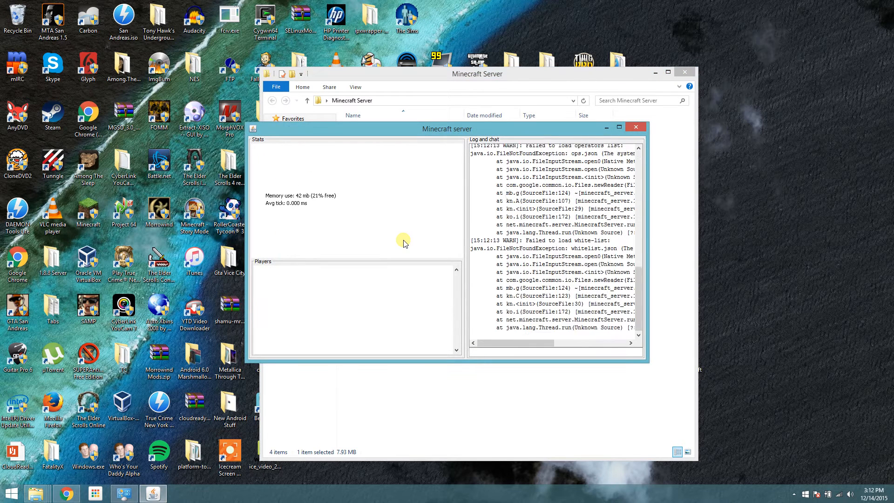
scroll(down, 3)
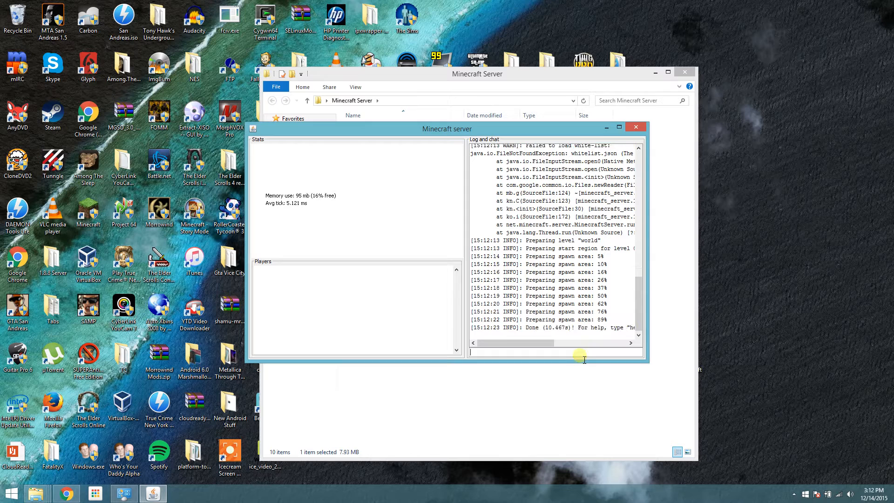
text(sto)
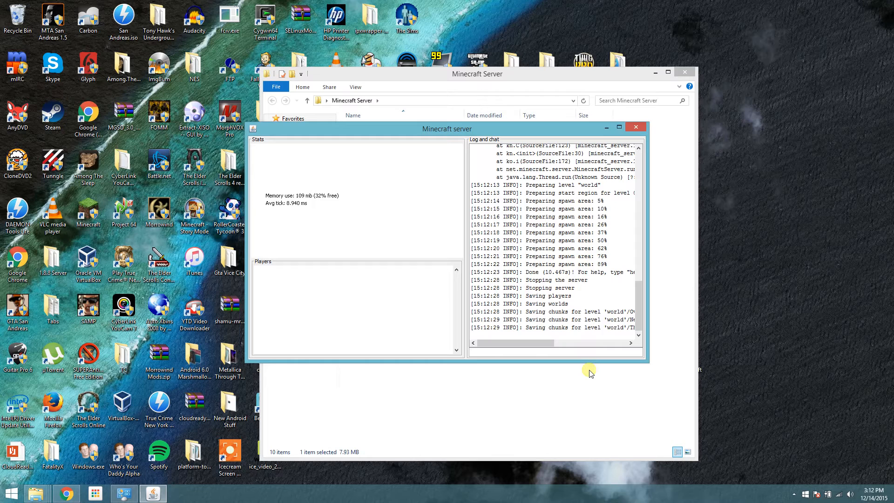
click(635, 127)
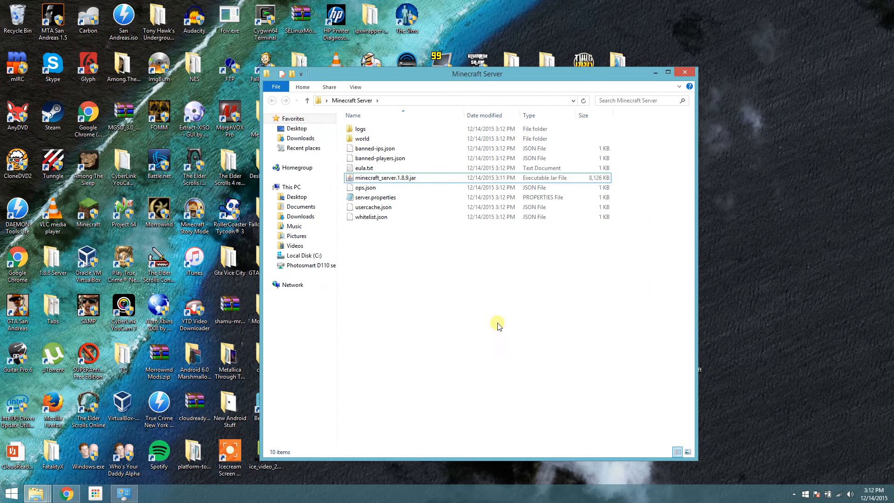
Step: Bring the Minecraft download page back up to get the java launch command
click(65, 494)
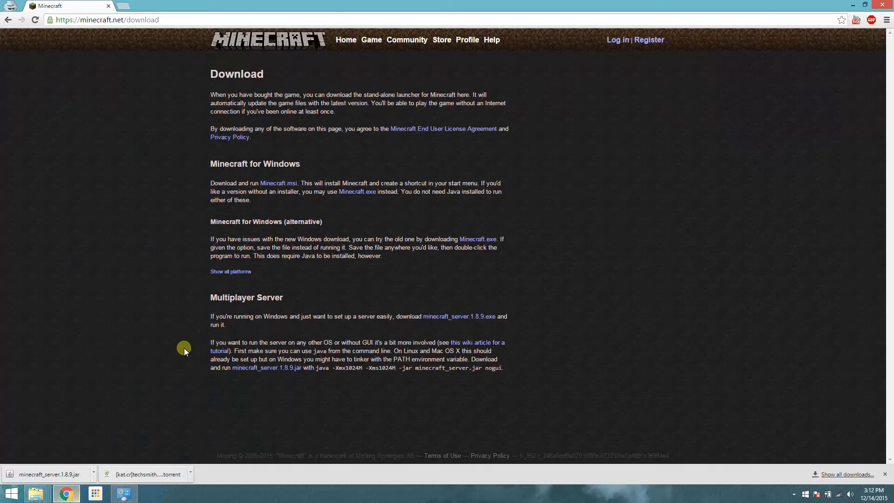
mouse_move(316, 368)
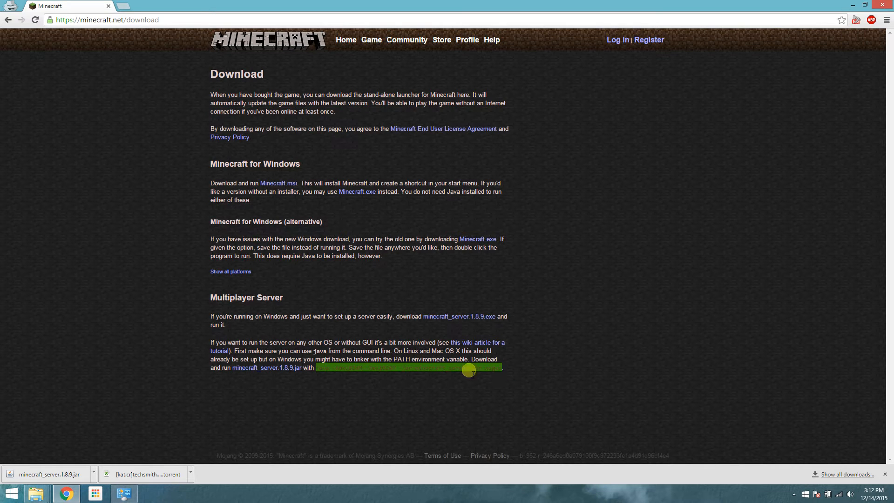
mouse_move(360, 376)
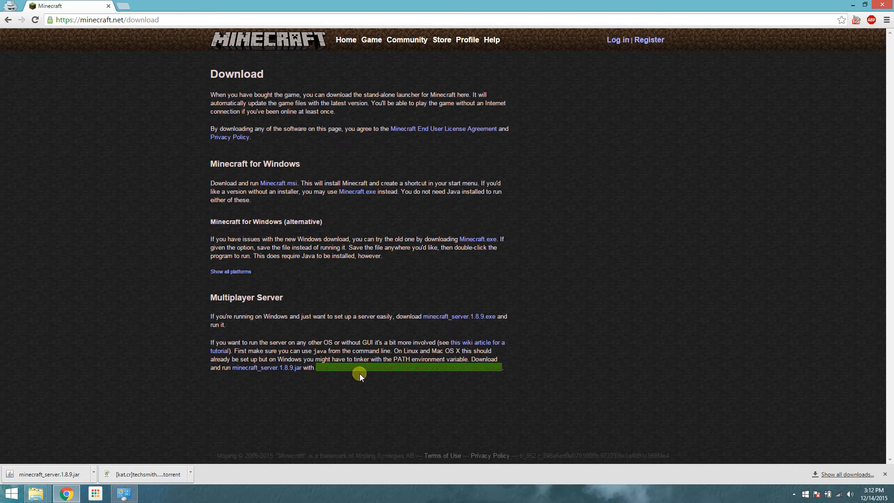
mouse_move(138, 459)
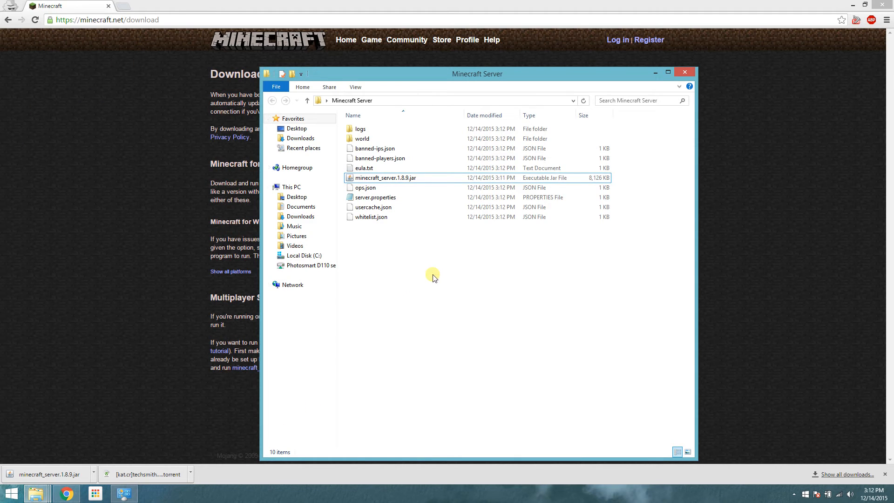
Step: Create a new Start Server text document in the server folder and open it in Notepad
right_click(433, 276)
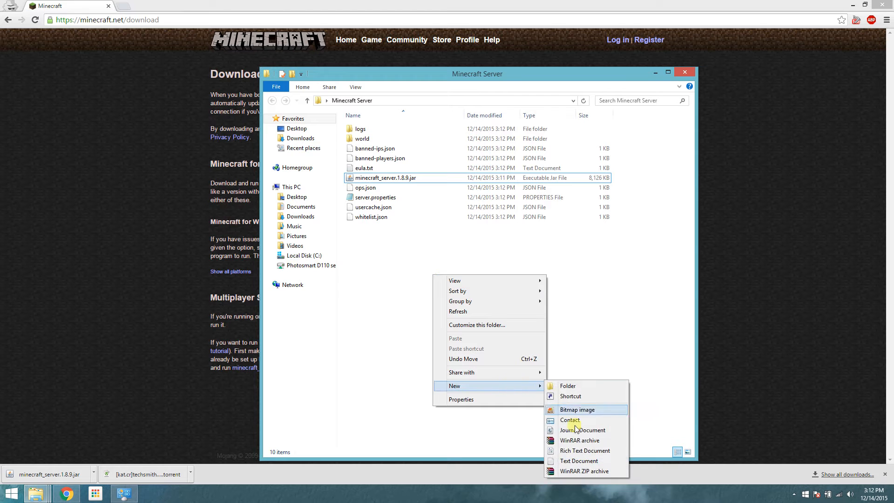
click(579, 461)
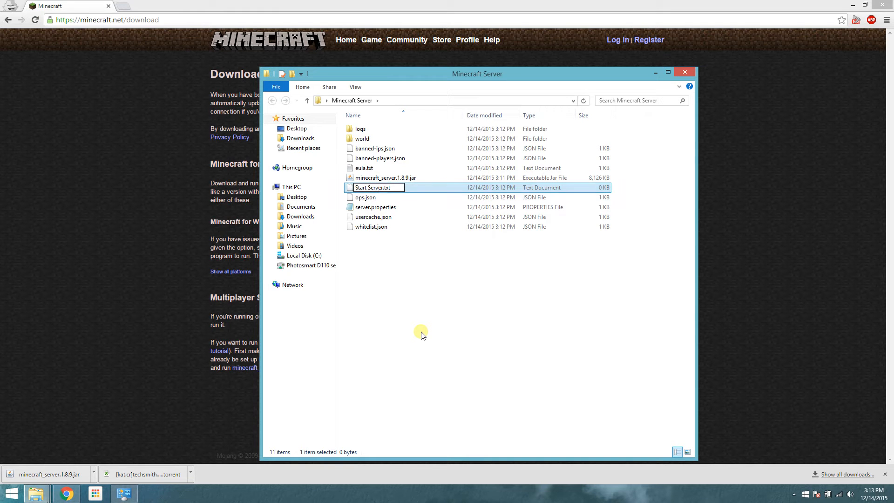
double_click(373, 187)
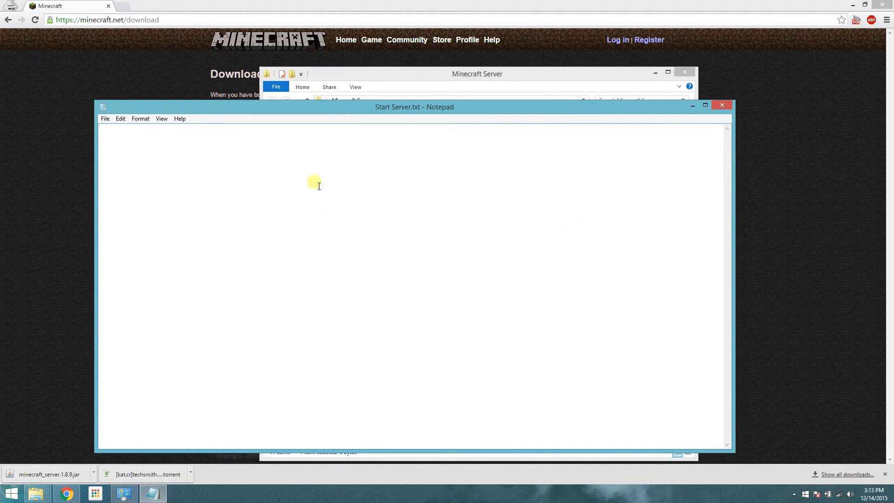
Step: Paste the 'java -Xmx1024M -Xms1024M -jar ... nogui' command and rename the jar to Server.jar
text(java -Xmx1024M -Xms1024M -jar minecraft_server.jar nogui)
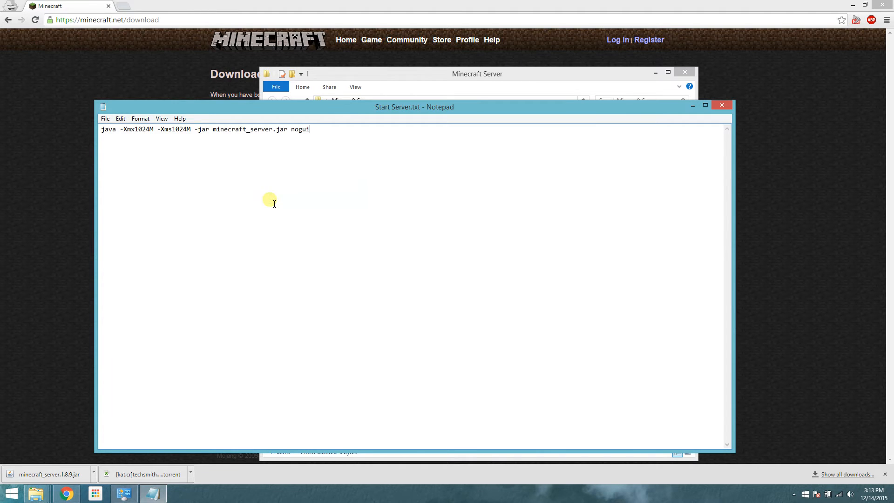
double_click(231, 128)
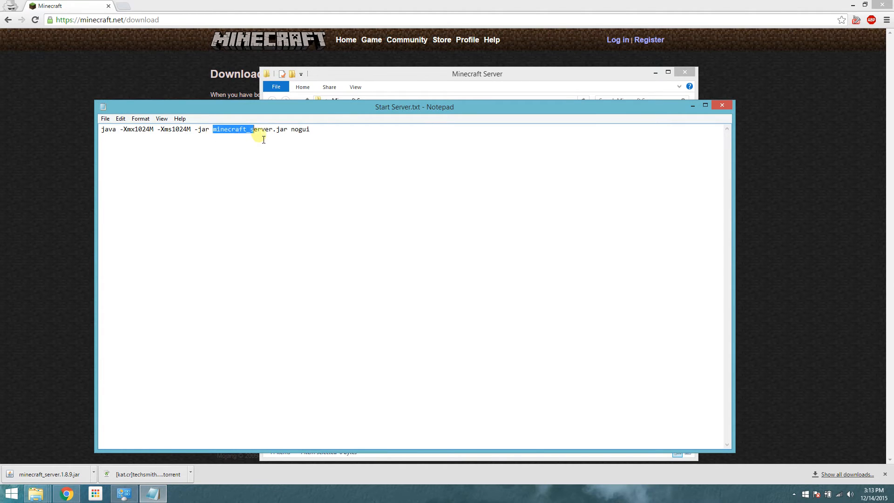
drag(250, 128, 274, 128)
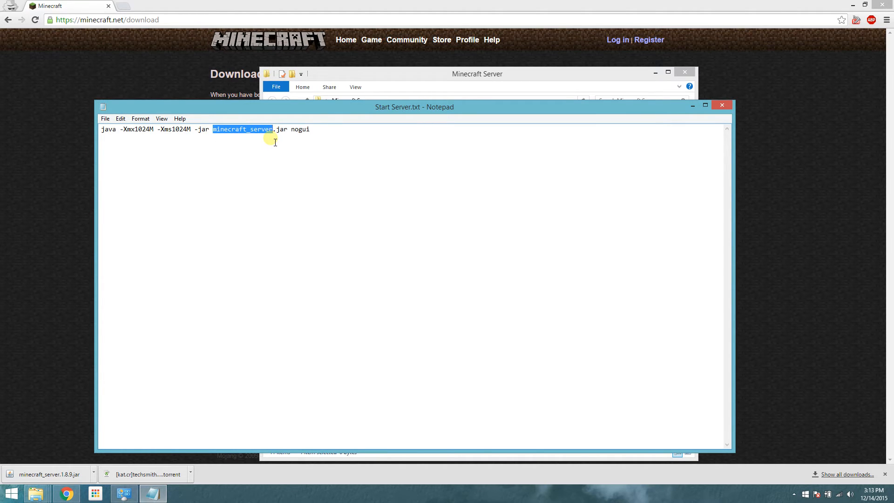
mouse_move(445, 80)
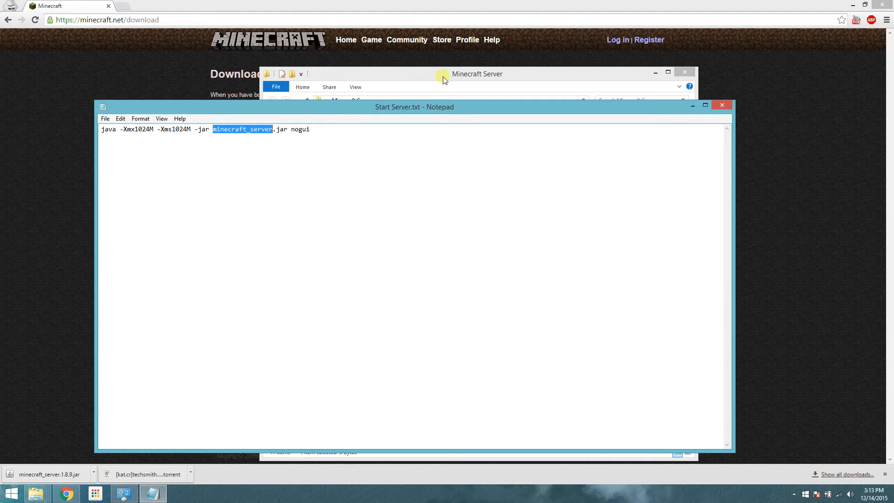
right_click(373, 177)
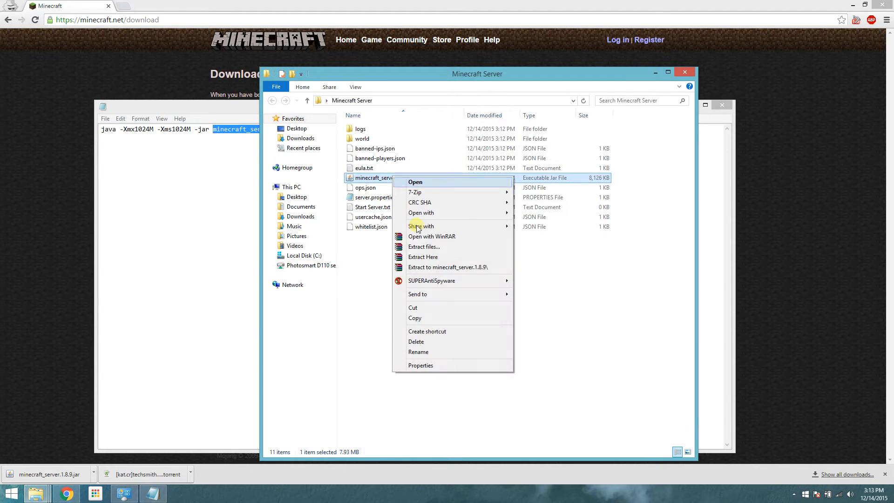
click(418, 353)
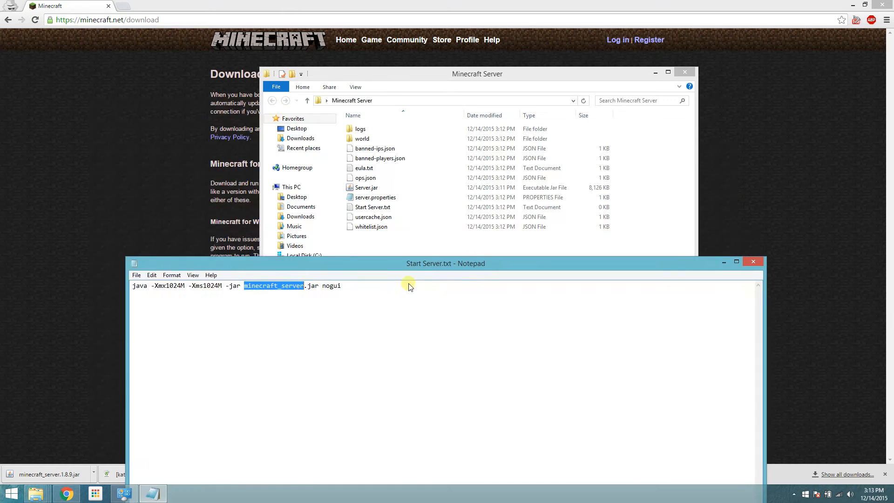
text(Serve)
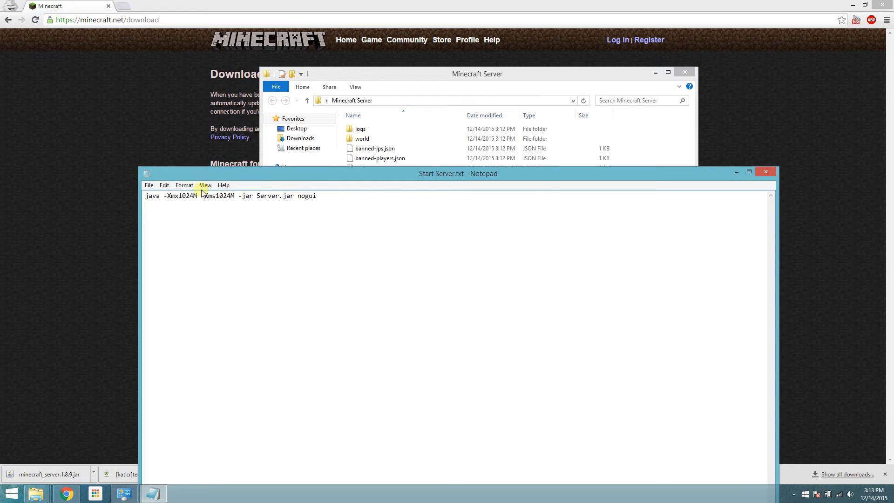
Step: Adjust the command's jar name and memory flags to match Server.jar, then return to the folder
double_click(185, 196)
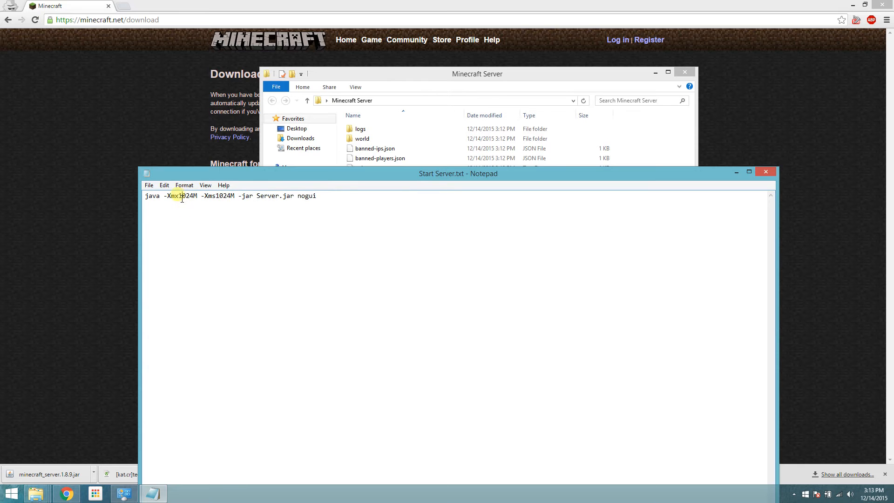
drag(164, 196, 235, 195)
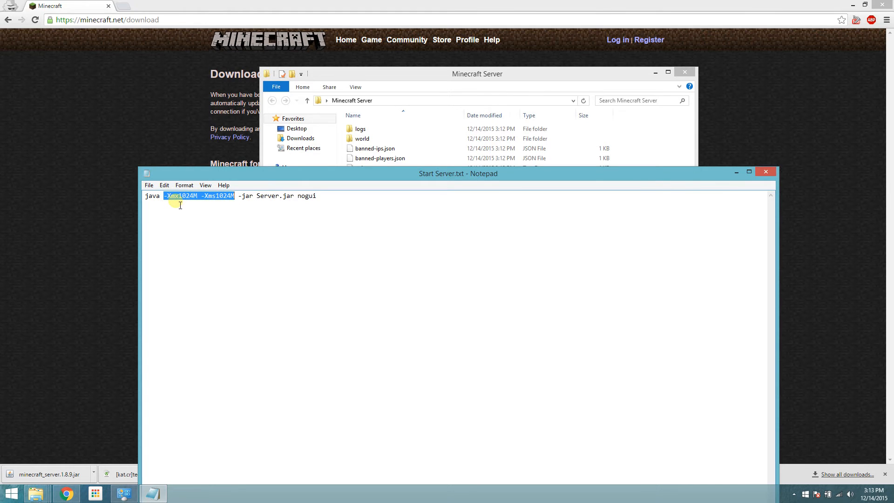
mouse_move(357, 228)
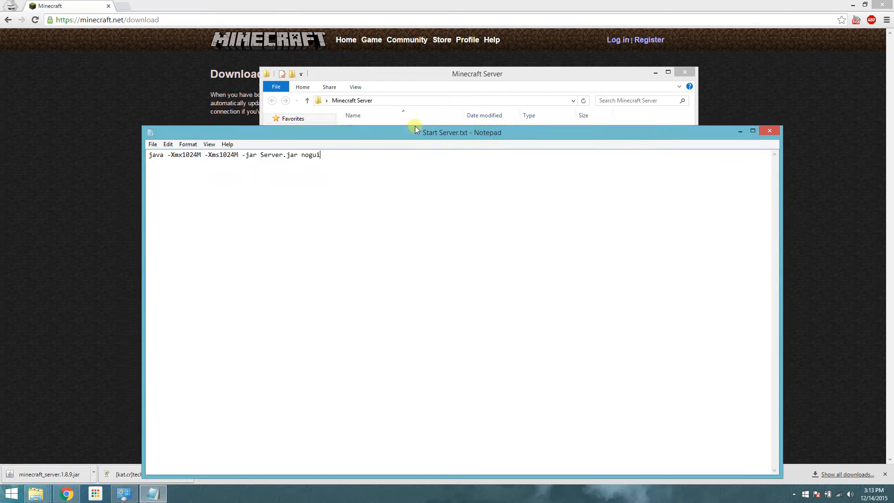
click(152, 143)
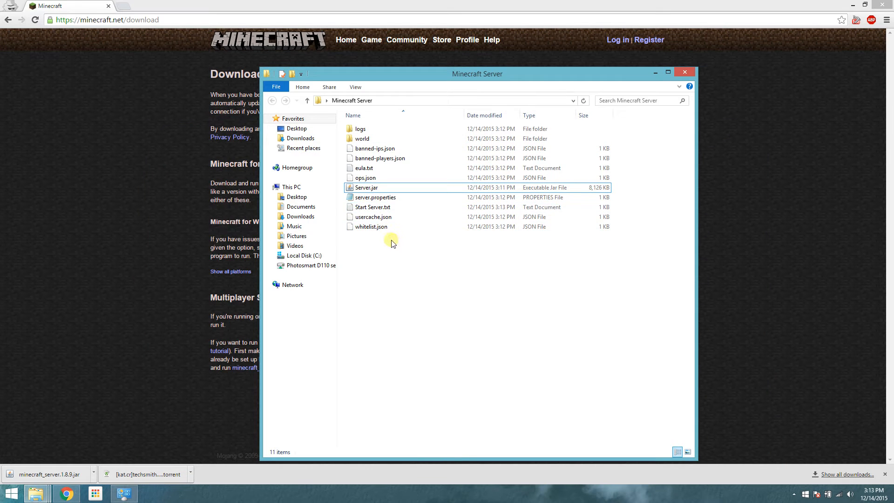
Step: Rename Start Server.txt to Start Server.bat so it becomes a Windows batch file
click(373, 207)
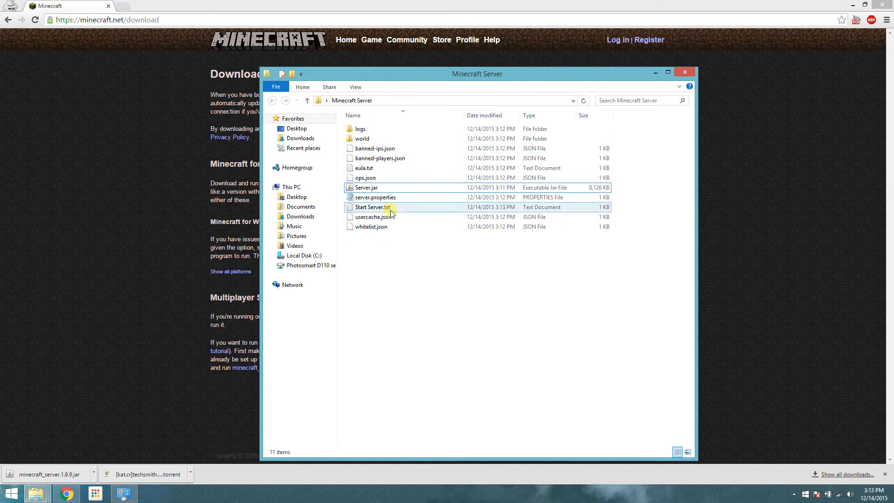
click(372, 207)
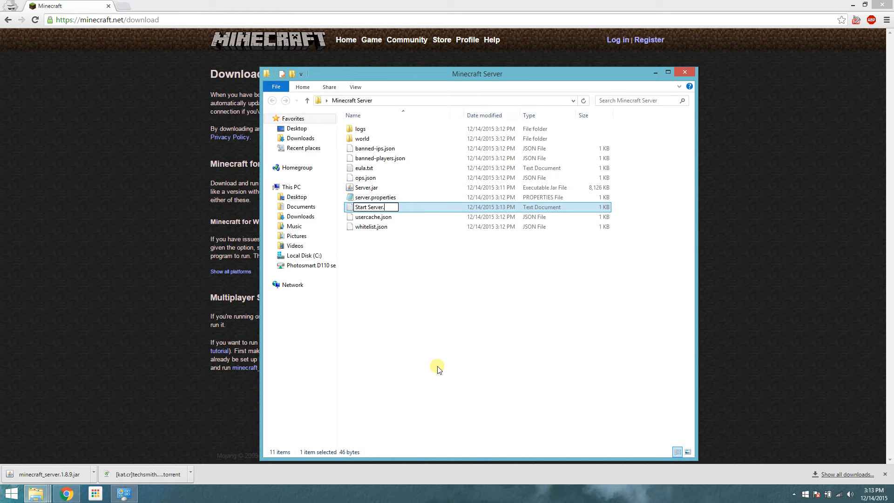
text(bat)
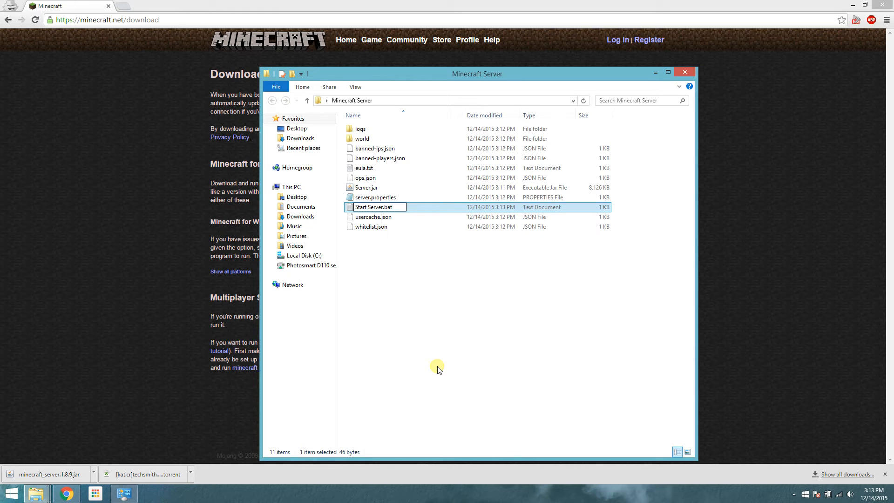
key(Return)
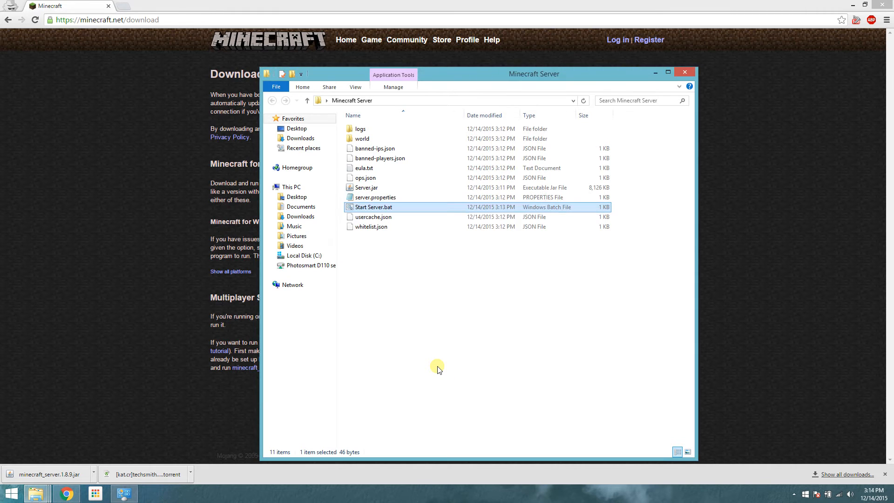
mouse_move(364, 210)
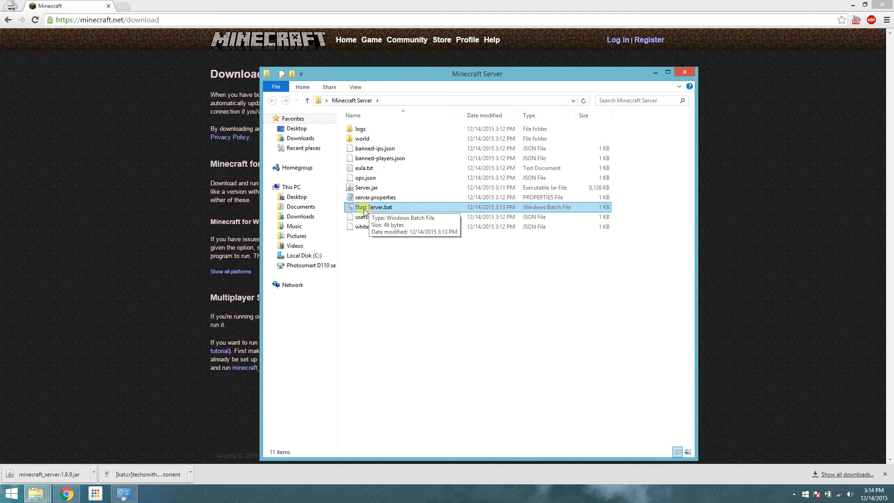
mouse_move(387, 211)
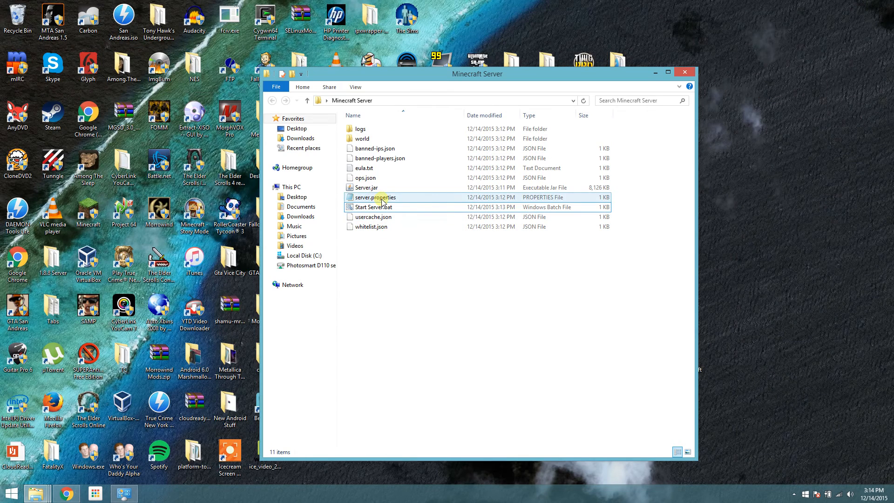
Step: In server.properties set level-name=public and allow-flight=true
double_click(374, 198)
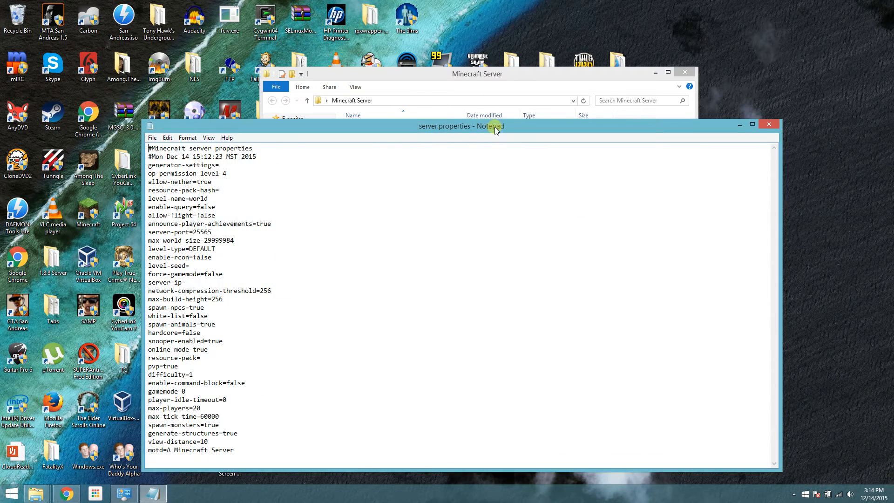
click(752, 124)
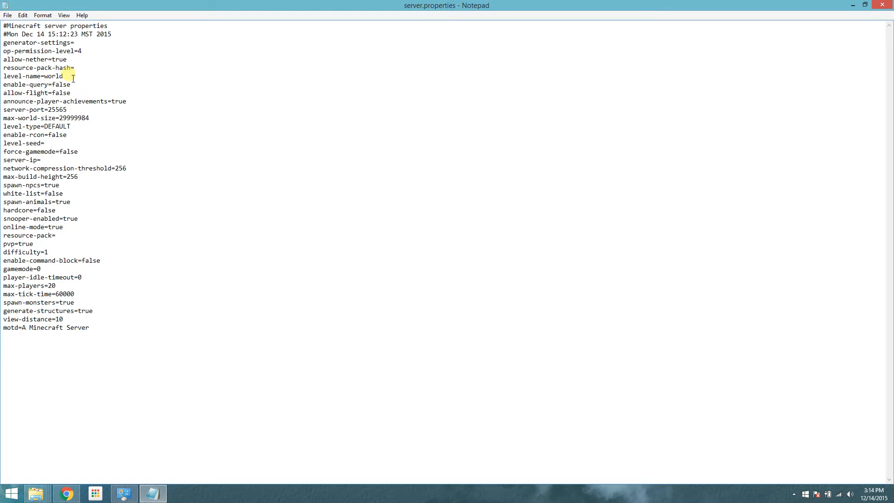
double_click(52, 75)
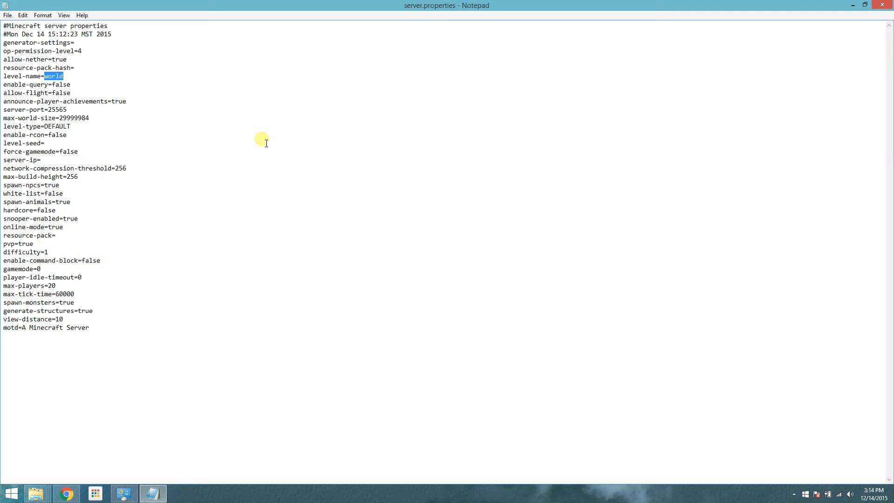
text(public)
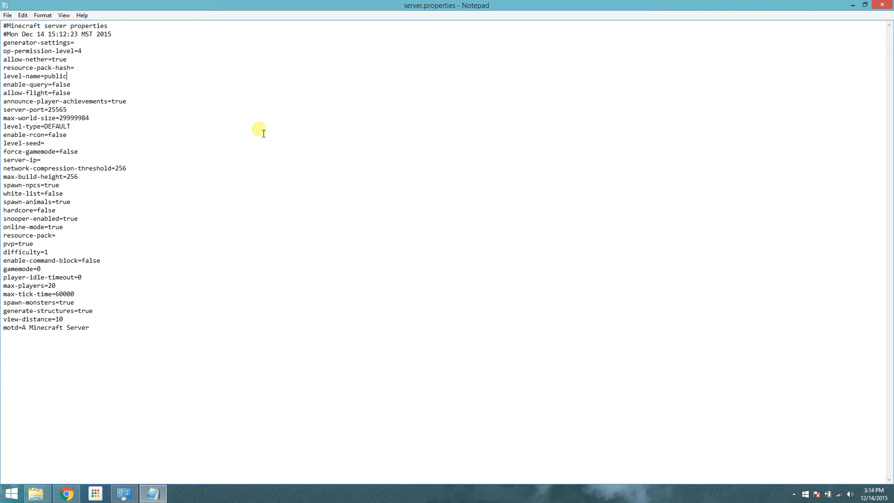
mouse_move(161, 97)
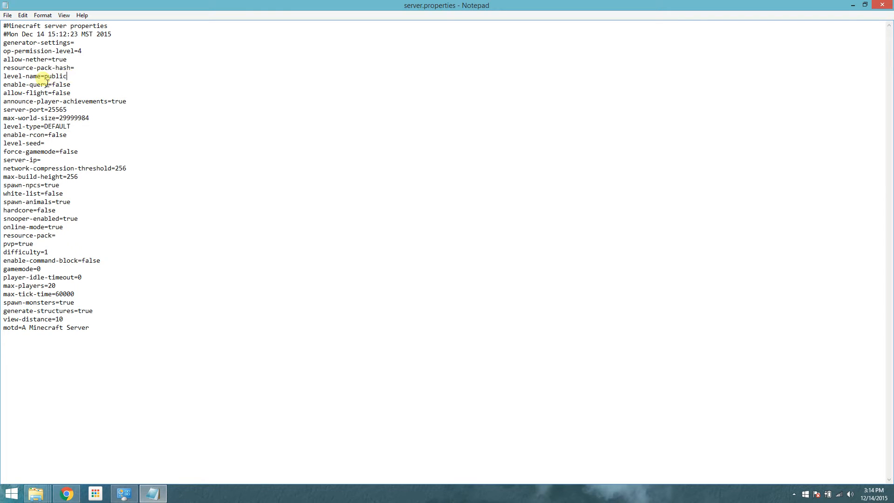
mouse_move(73, 95)
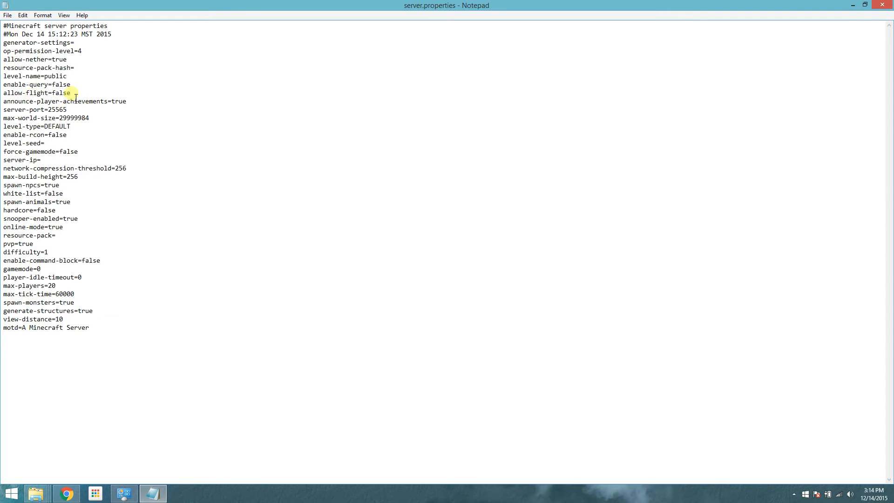
mouse_move(238, 206)
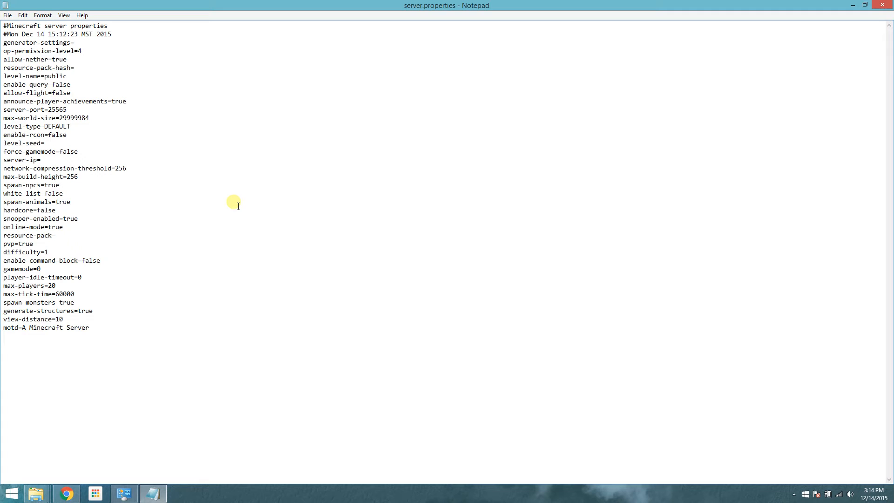
text(tr)
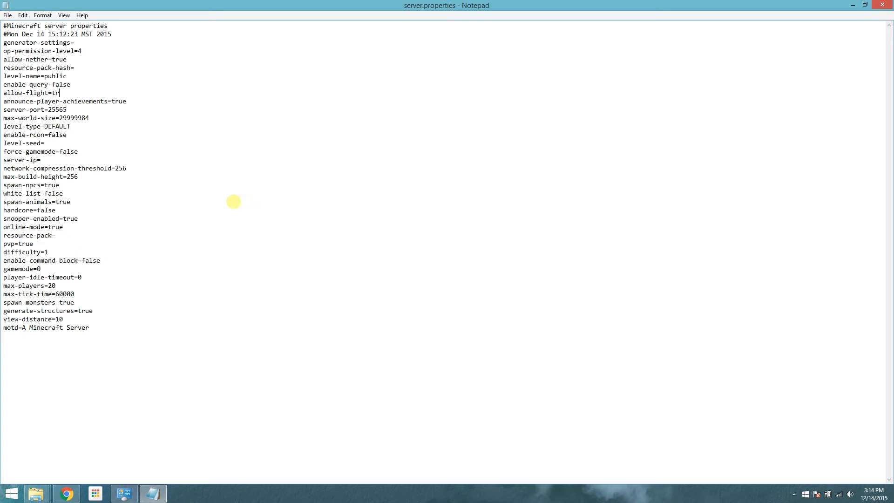
text(ue)
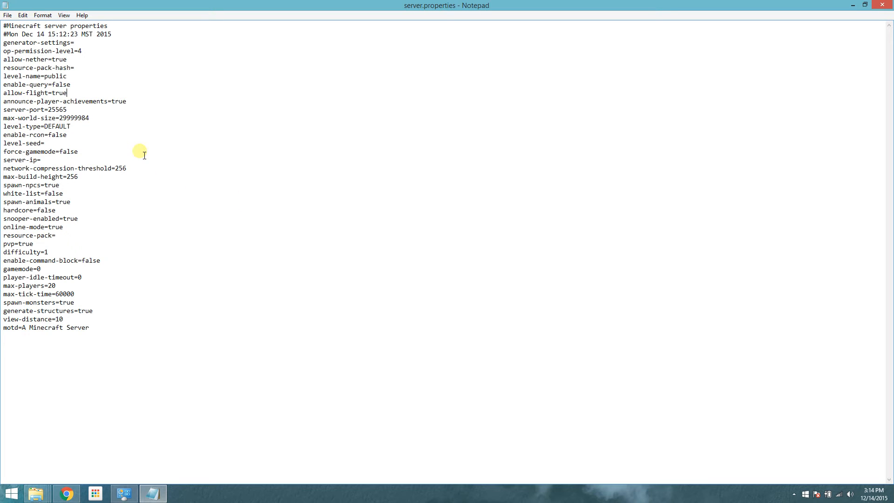
mouse_move(91, 143)
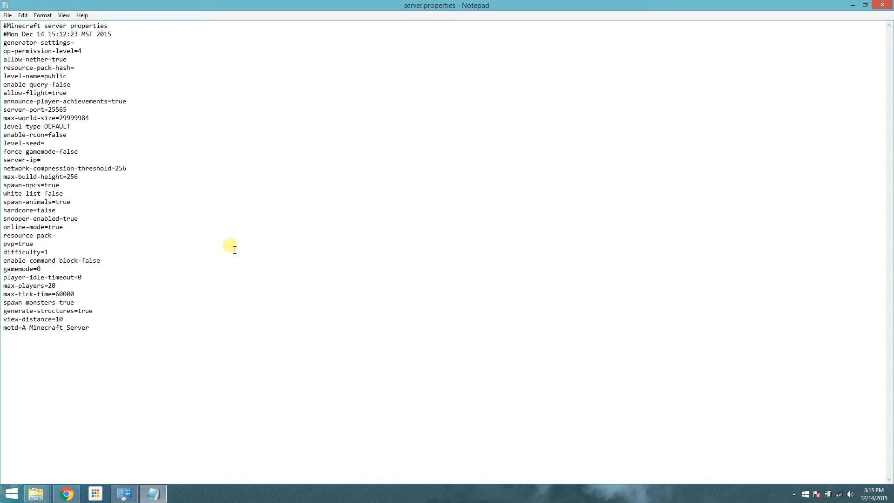
mouse_move(187, 442)
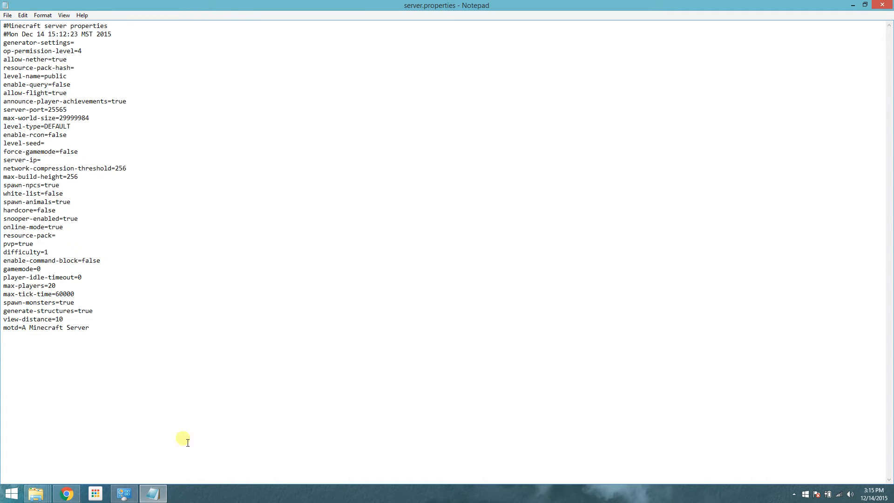
mouse_move(68, 455)
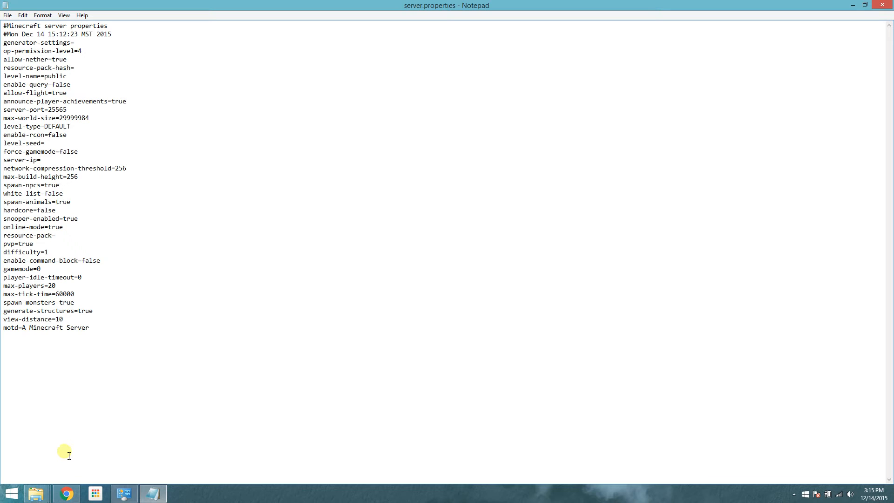
Step: Enter server-ip 7.62.195.39 in server.properties
click(41, 159)
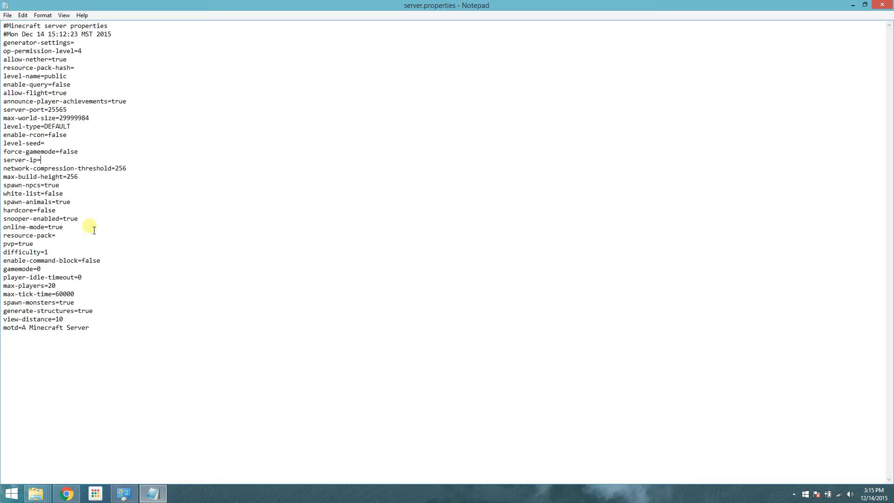
mouse_move(72, 165)
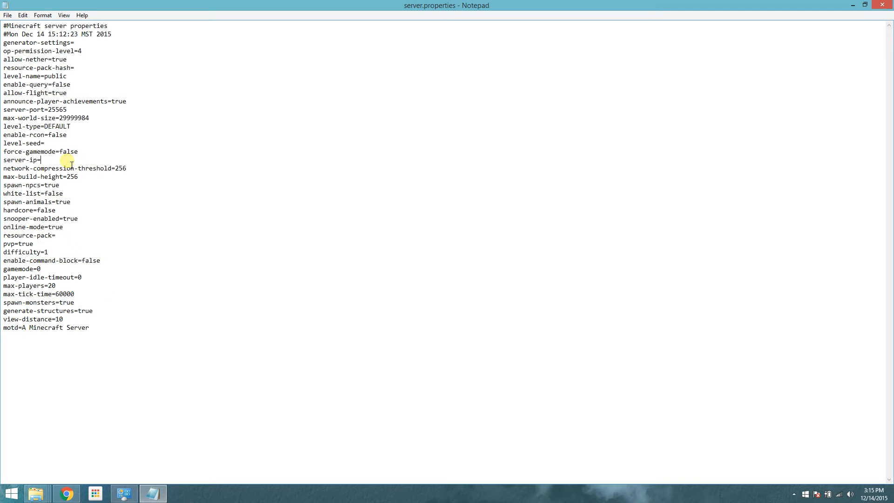
text(7.62)
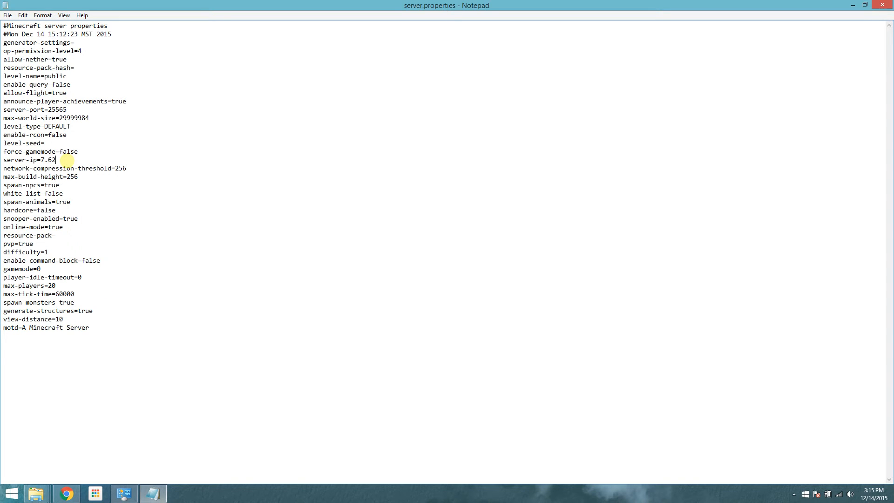
text(195)
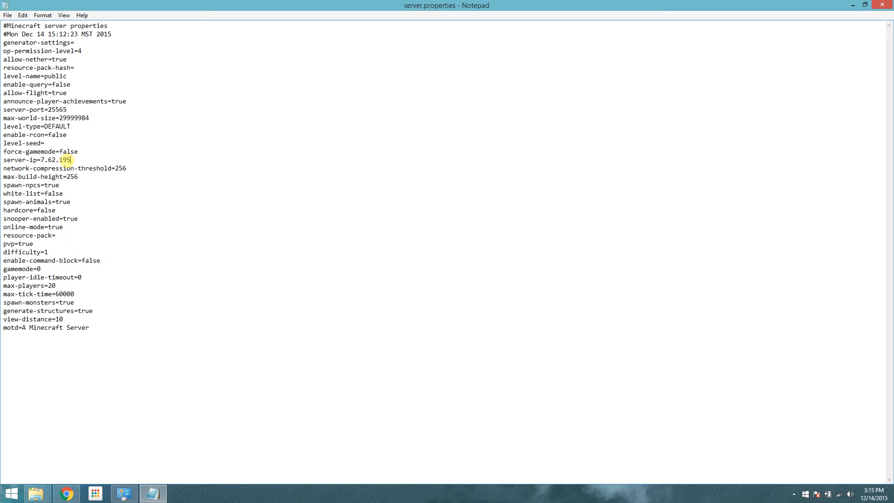
text(.39)
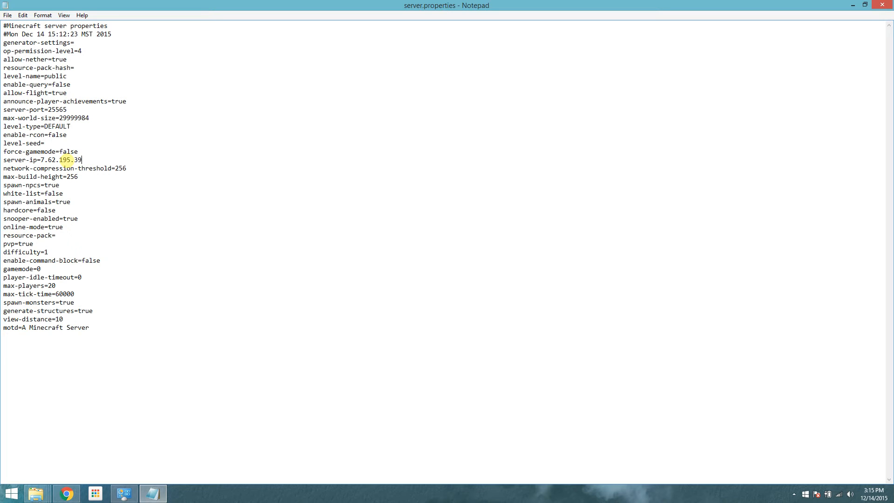
drag(82, 159, 37, 159)
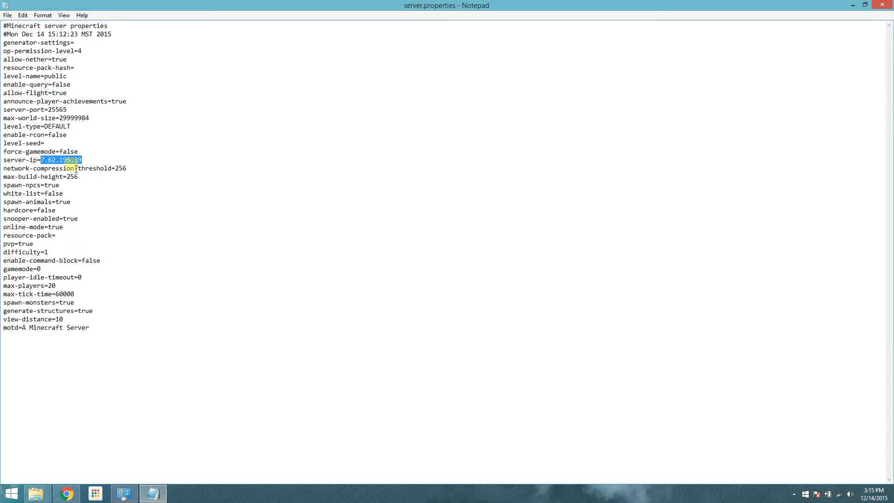
click(102, 190)
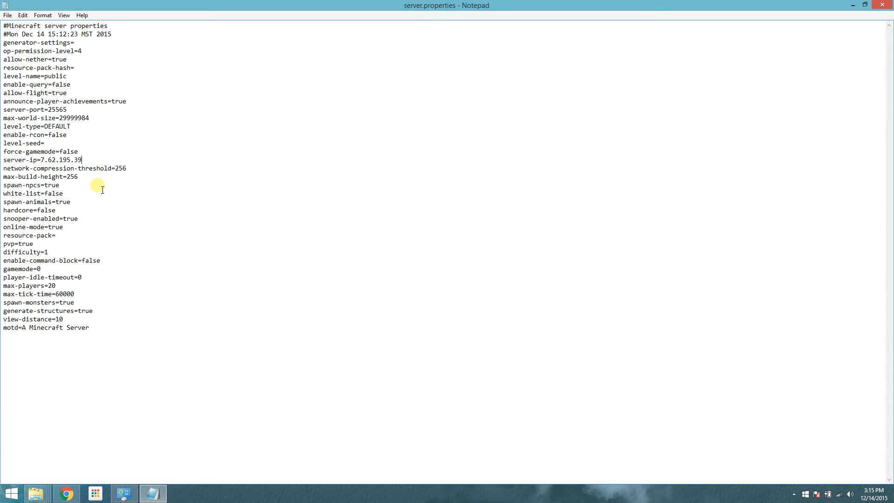
mouse_move(91, 232)
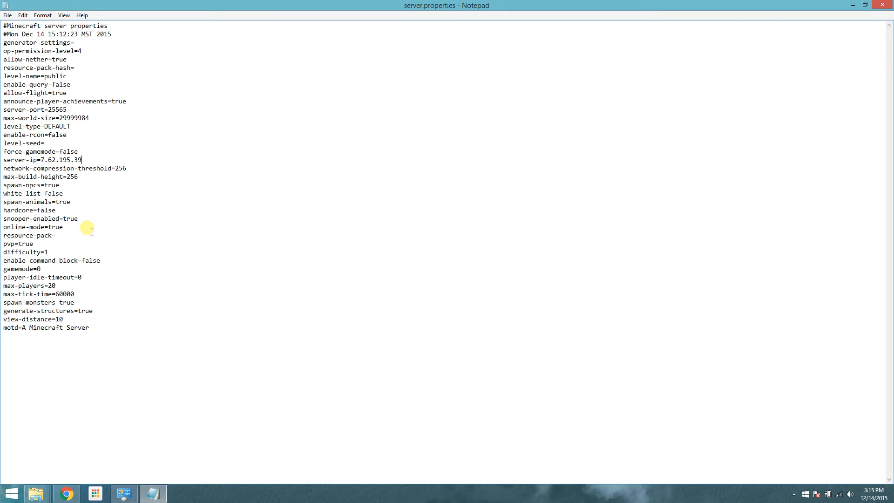
Step: Switch online-mode and the following boolean setting to false and adjust a numeric value to 2
key(backspace)
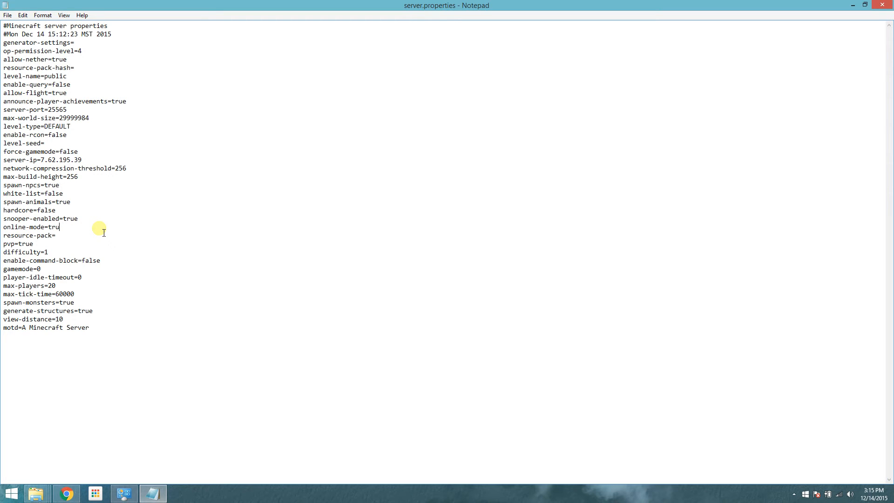
text(alse)
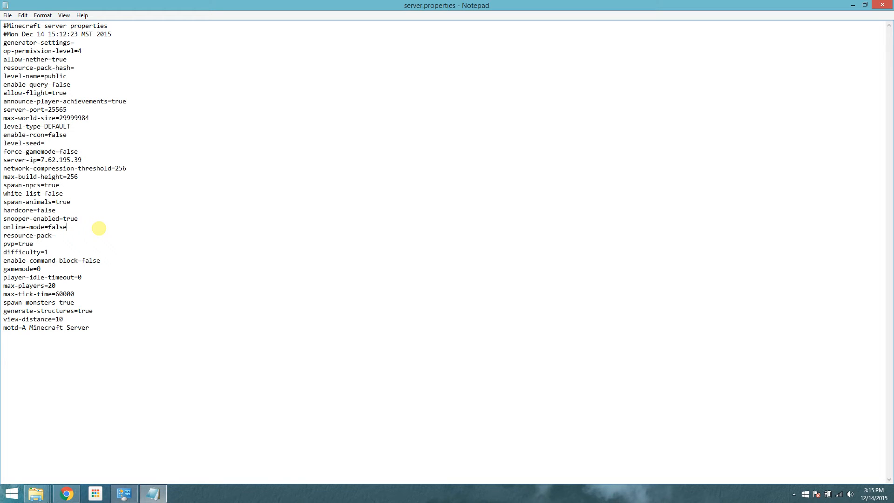
mouse_move(80, 244)
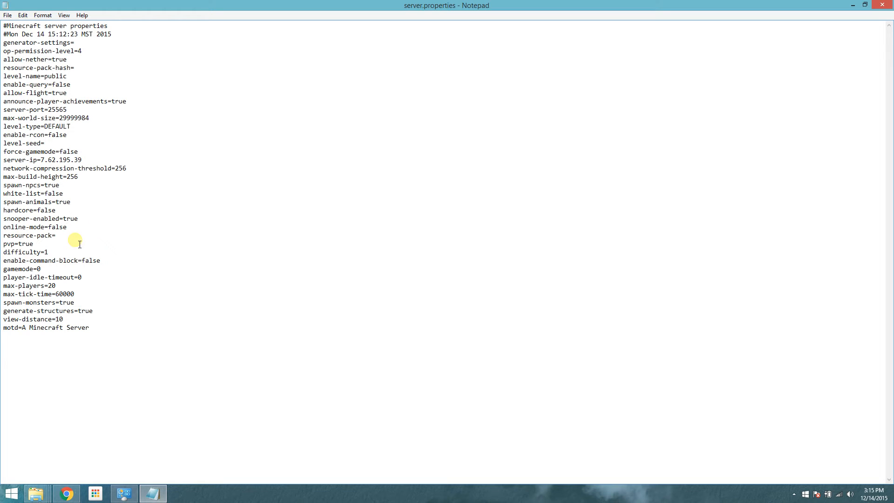
mouse_move(79, 241)
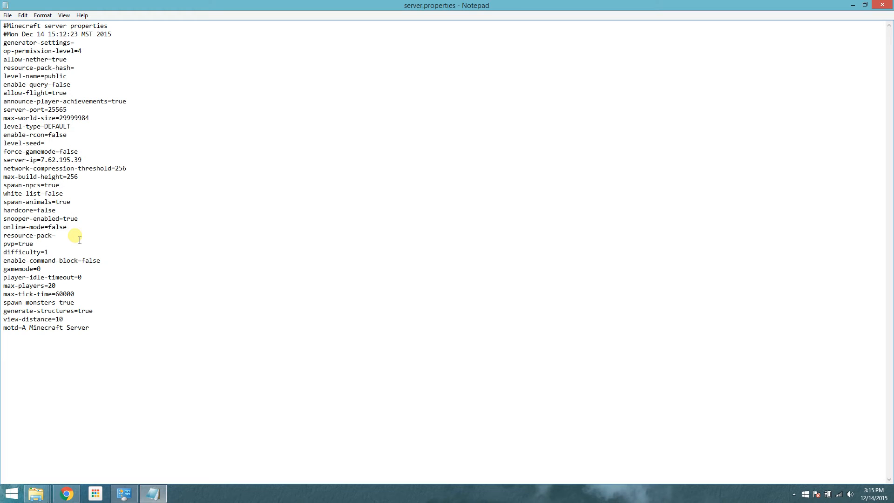
mouse_move(66, 248)
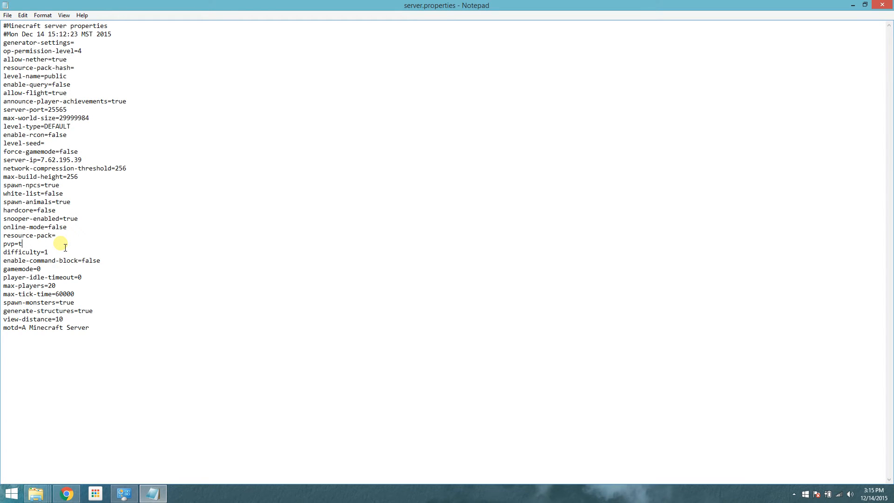
text(alse)
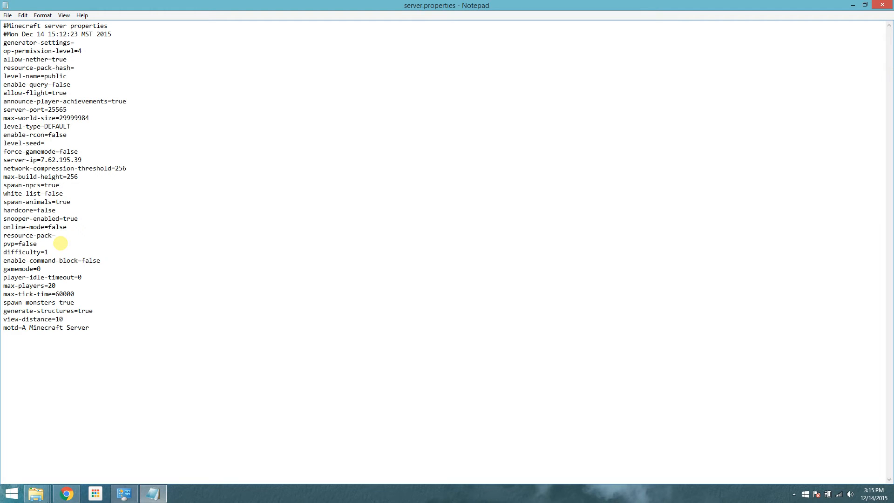
mouse_move(115, 240)
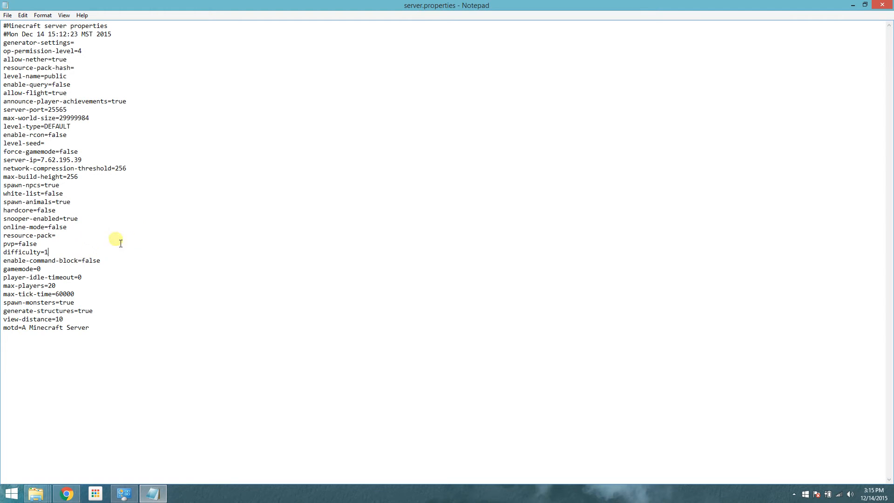
mouse_move(149, 234)
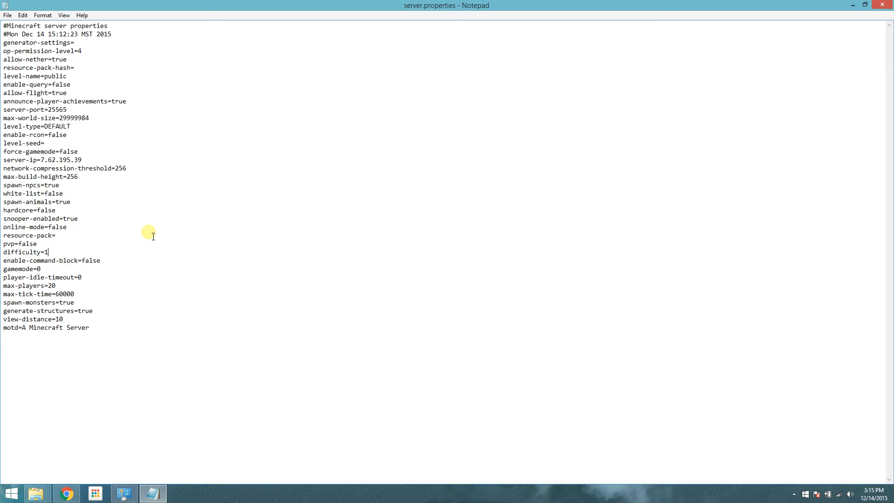
text(2)
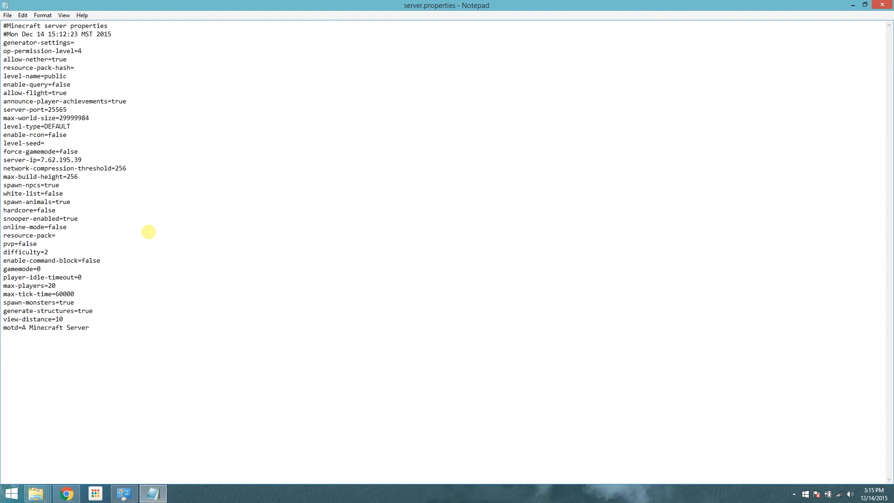
Step: Change max-players from 20 to 10, save server.properties and close Notepad
click(57, 286)
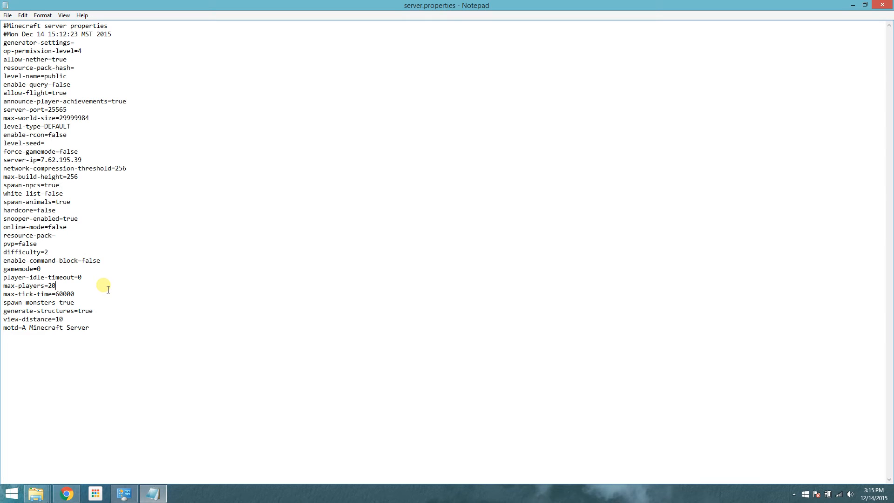
key(Backspace)
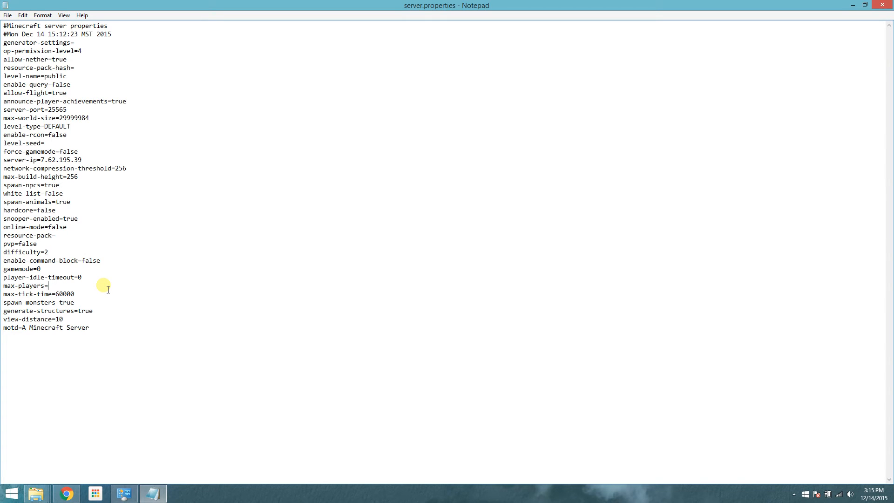
text(10)
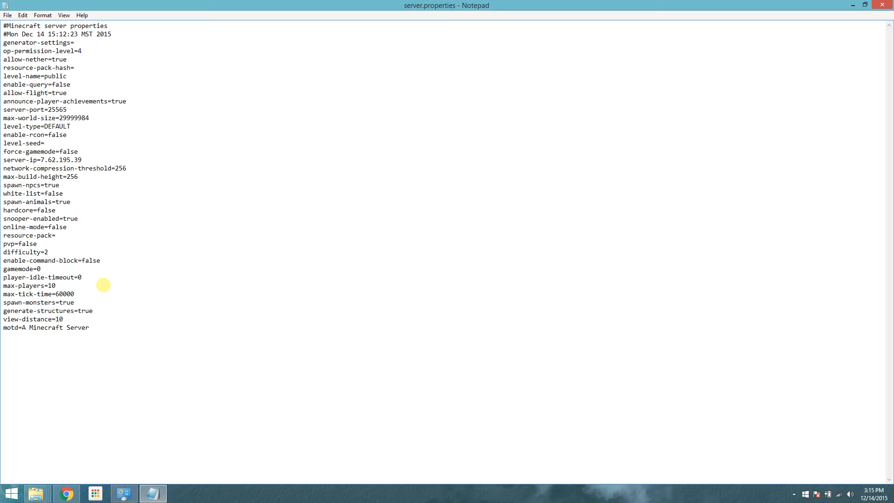
mouse_move(110, 332)
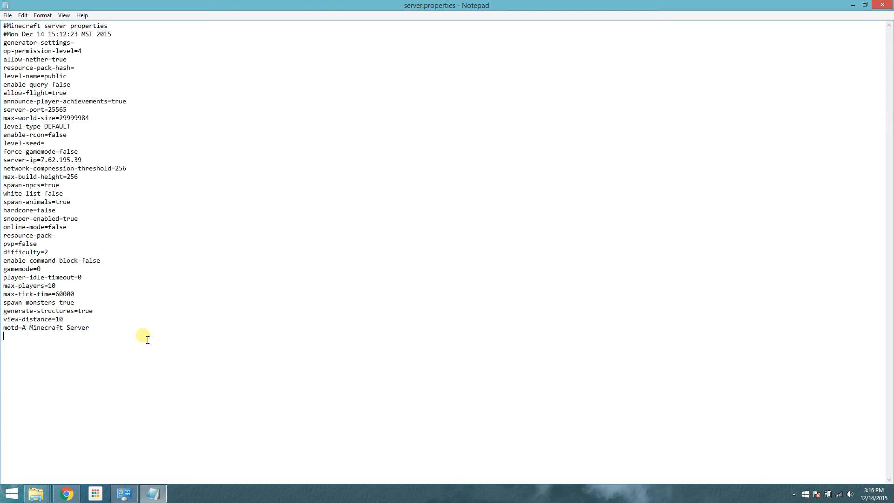
click(8, 14)
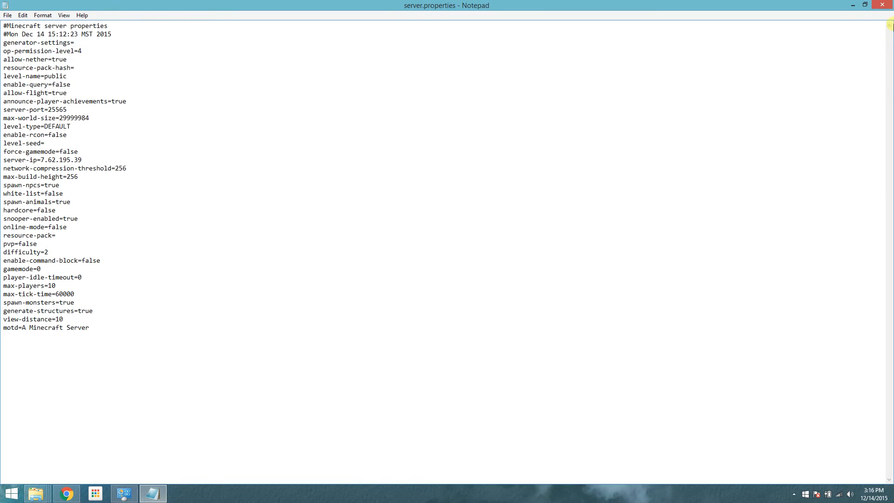
drag(4, 34, 67, 135)
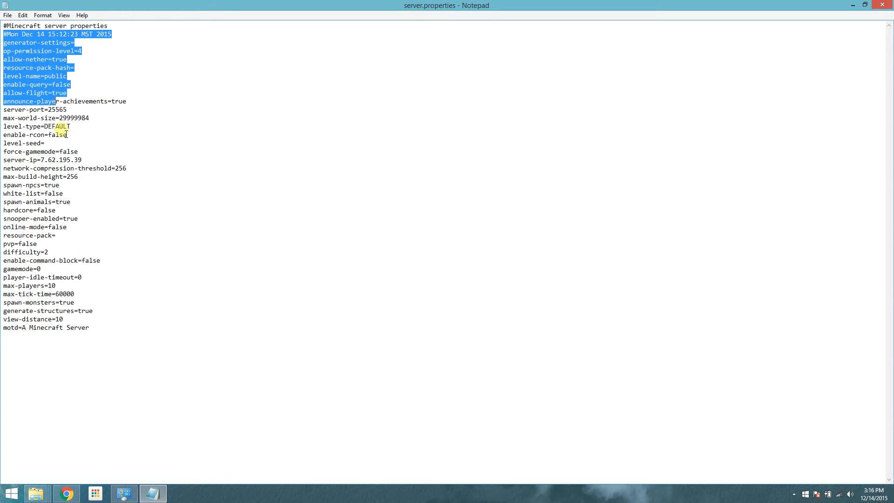
click(84, 177)
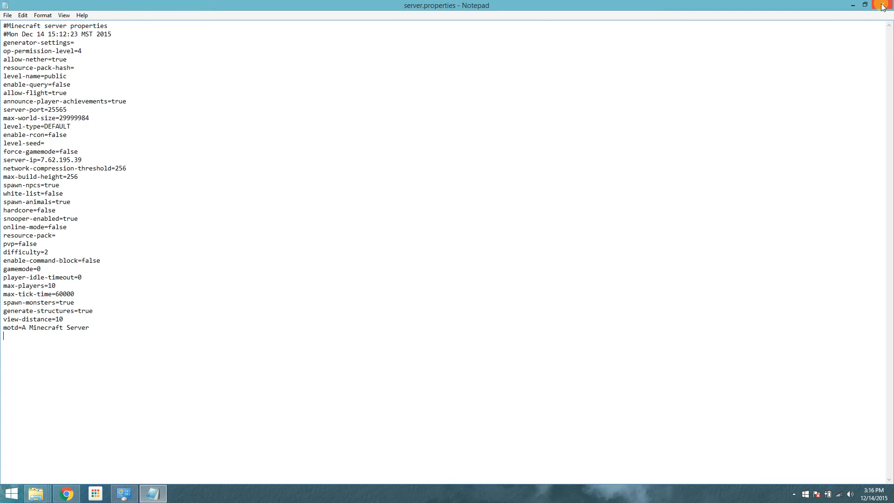
click(882, 5)
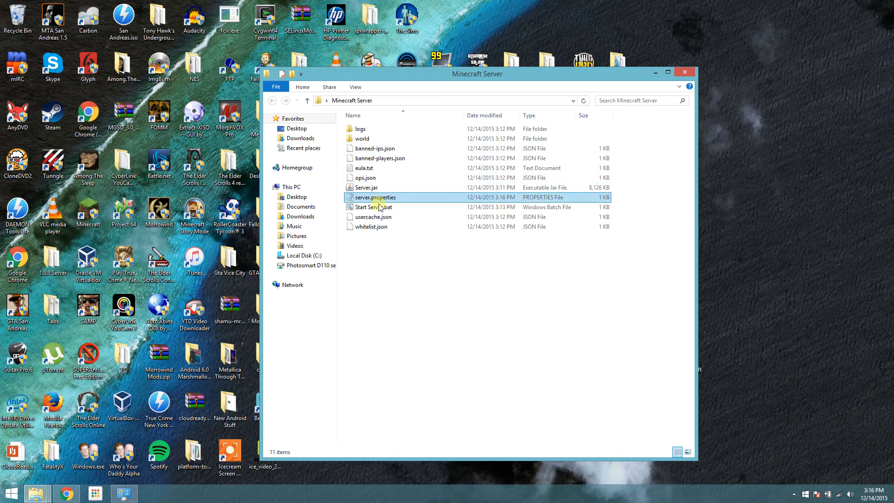
mouse_move(376, 207)
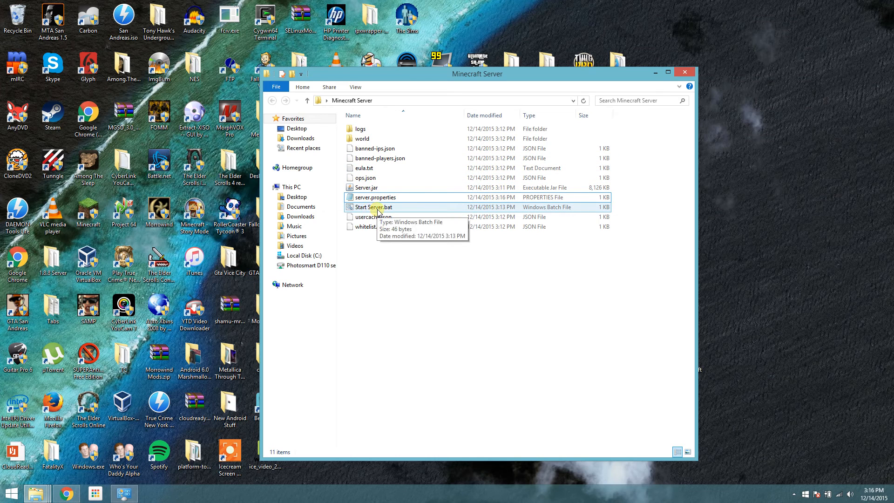
Step: Launch Start Server.bat and move the console below the file list while it loads to Done
double_click(376, 207)
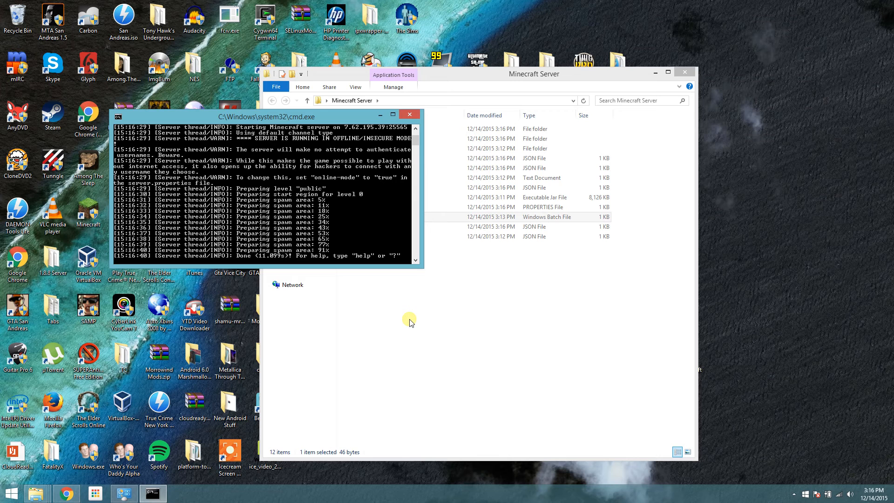
mouse_move(377, 319)
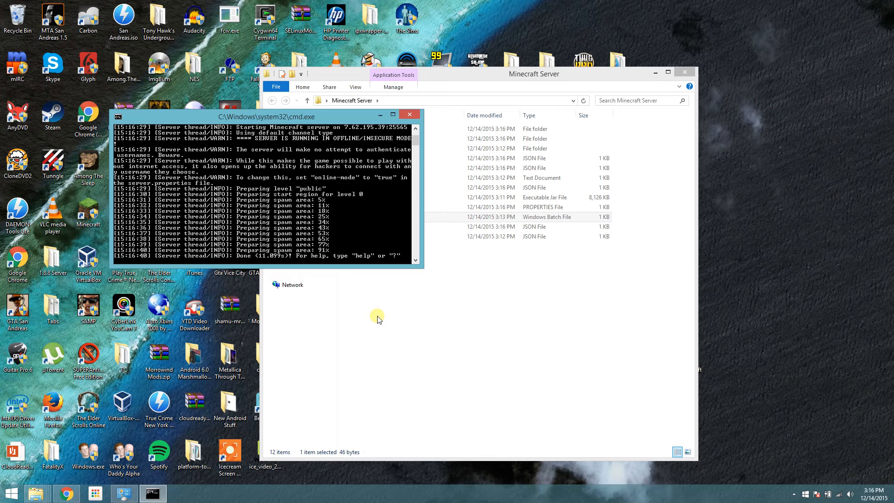
drag(266, 117, 338, 152)
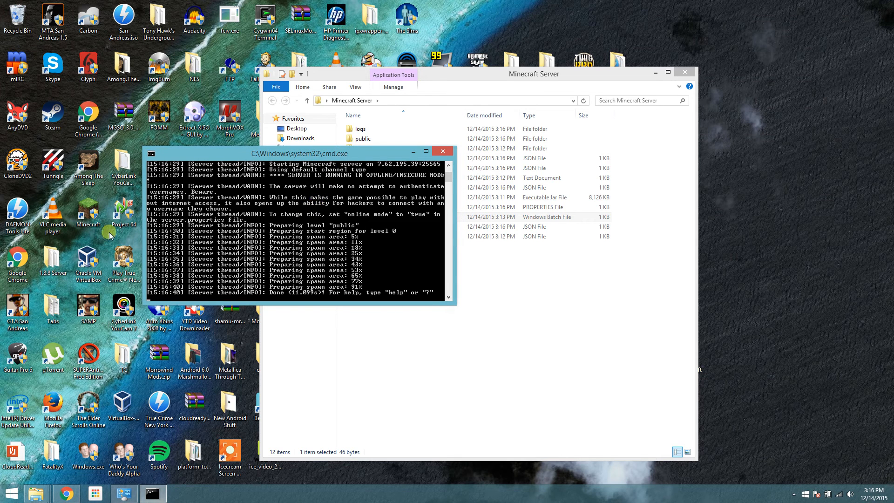
mouse_move(361, 298)
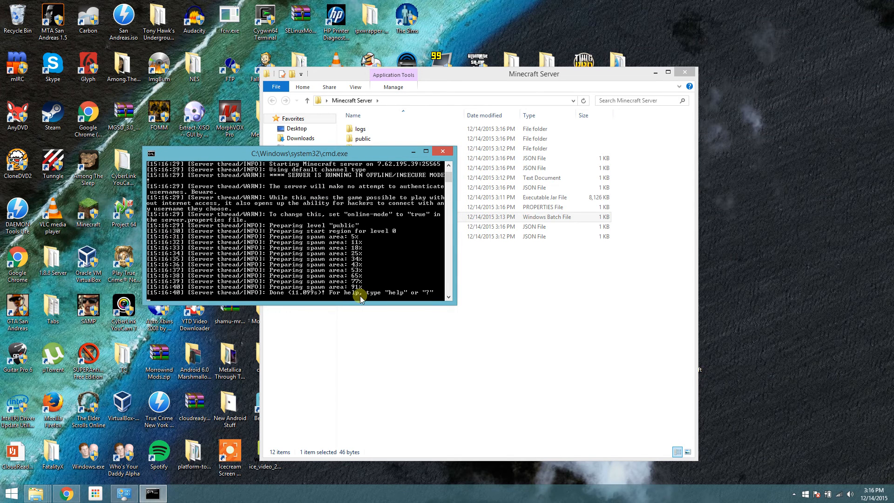
drag(301, 152, 346, 192)
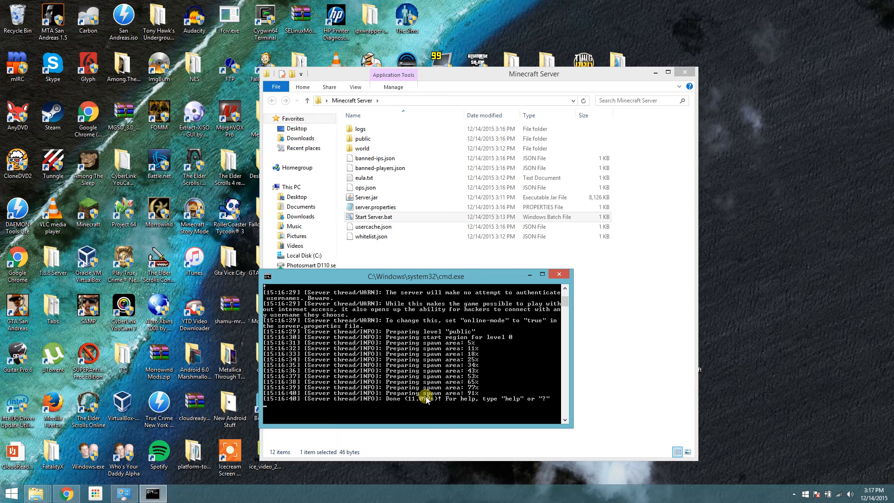
Step: Issue op and stop commands in the console, then close the stopped server window
text(op)
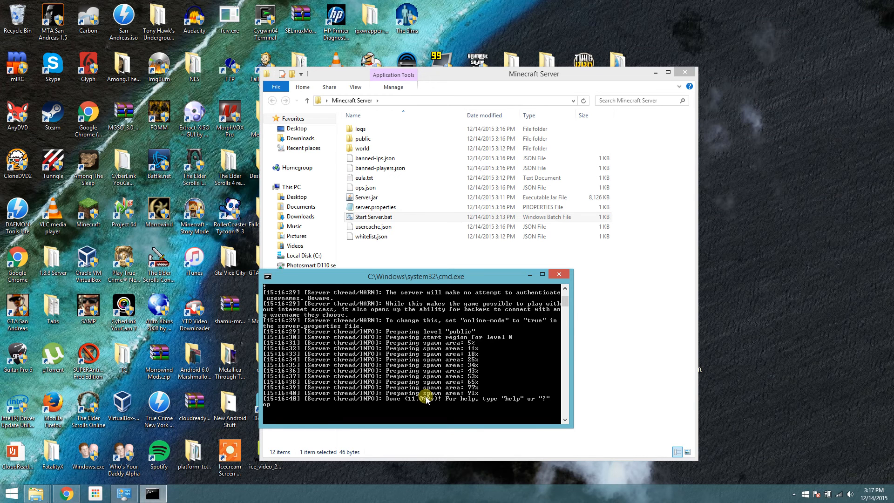
text(Na)
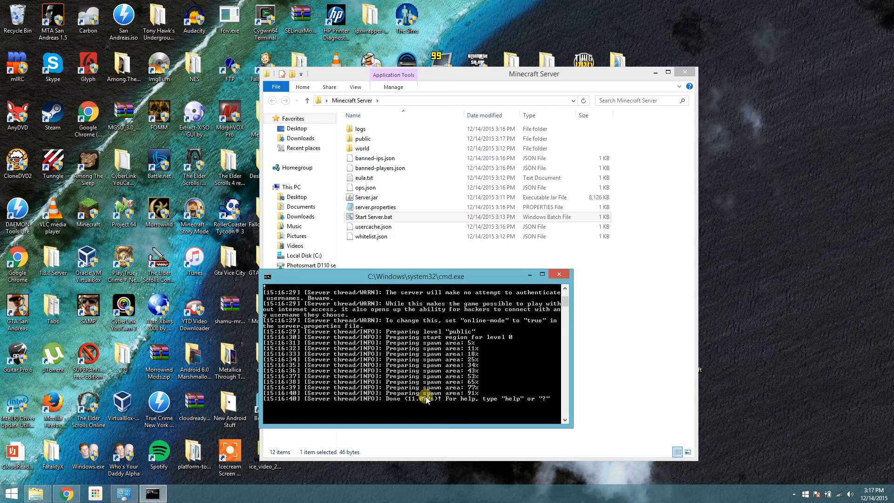
mouse_move(467, 285)
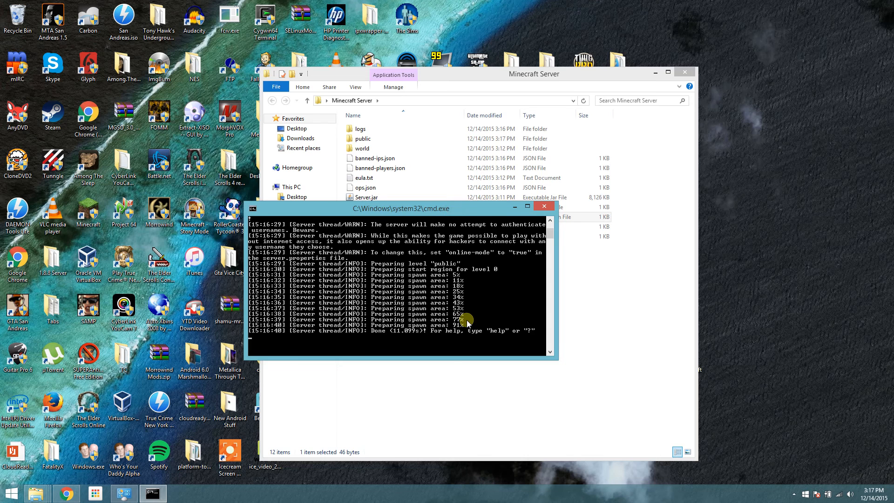
mouse_move(542, 206)
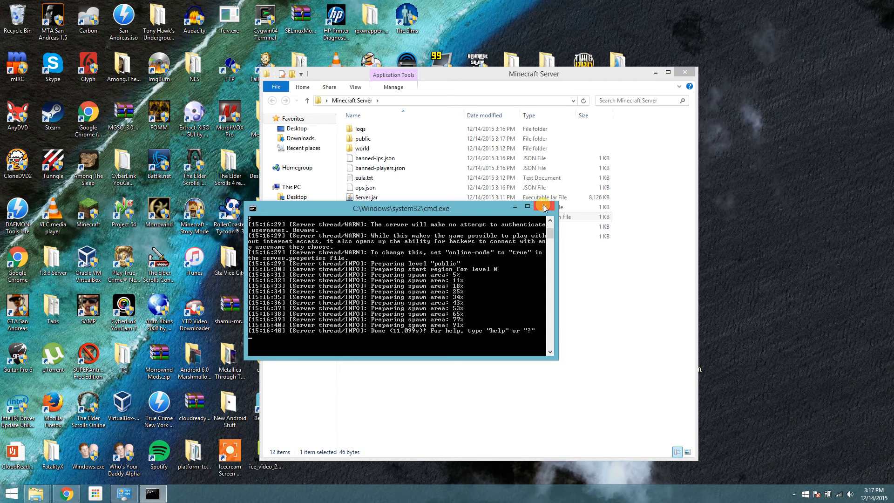
mouse_move(502, 313)
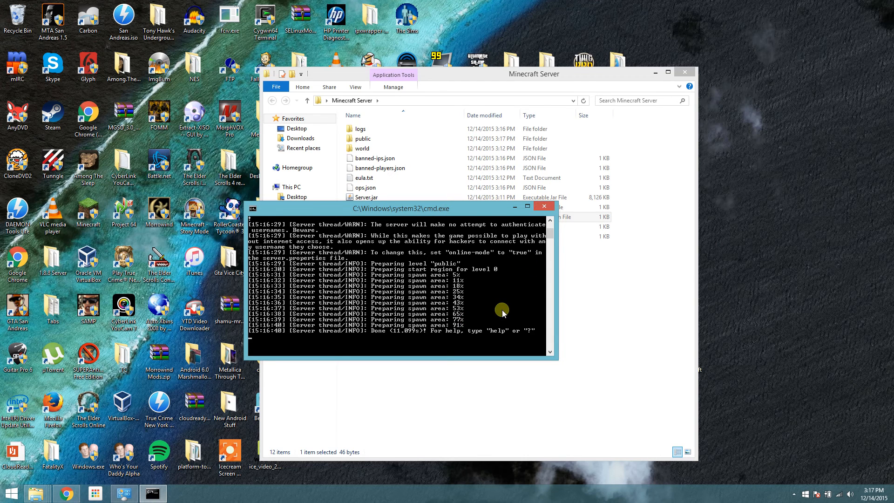
text(st)
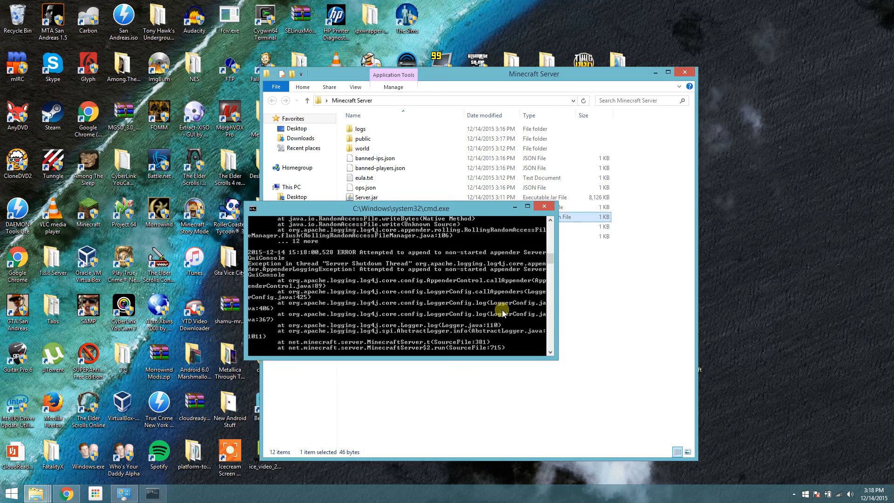
click(543, 206)
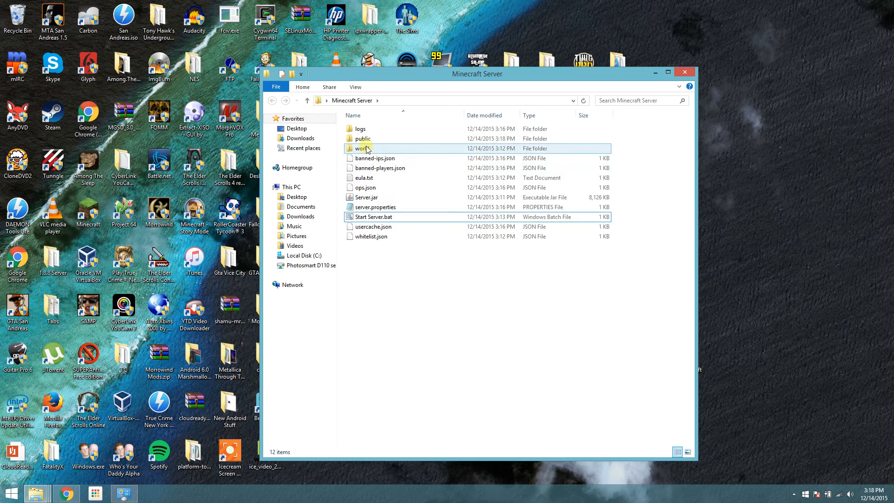
mouse_move(362, 138)
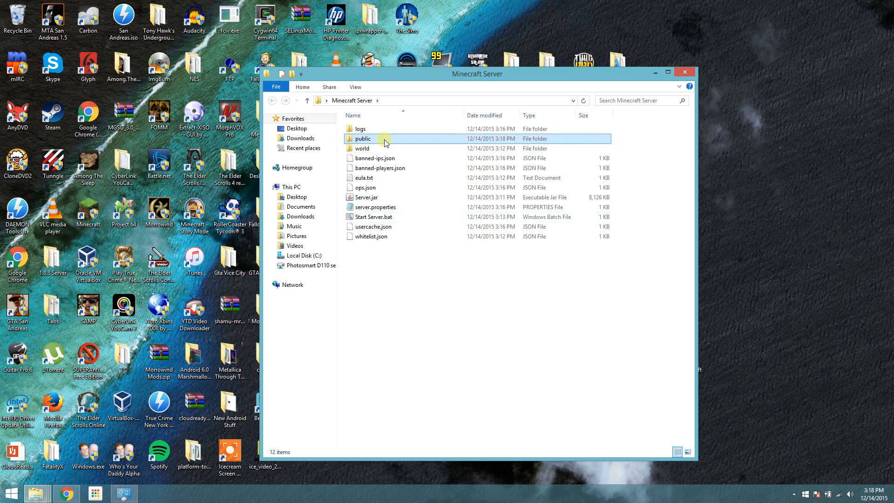
click(363, 139)
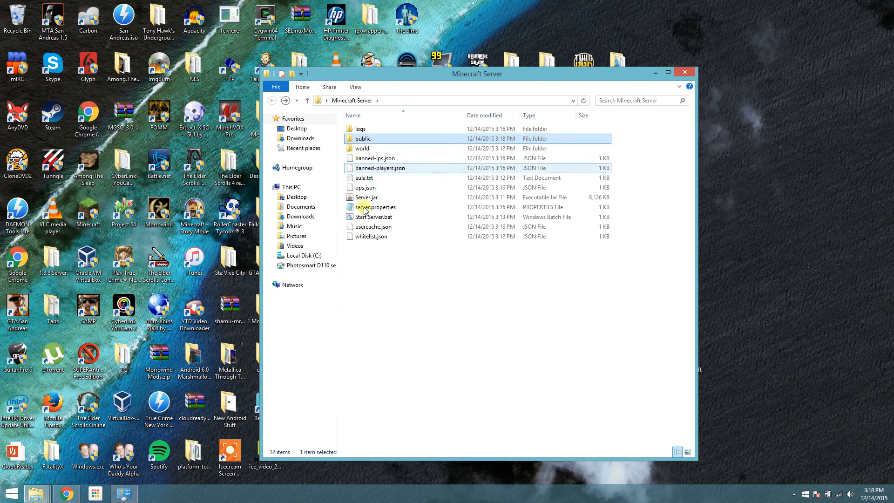
double_click(375, 207)
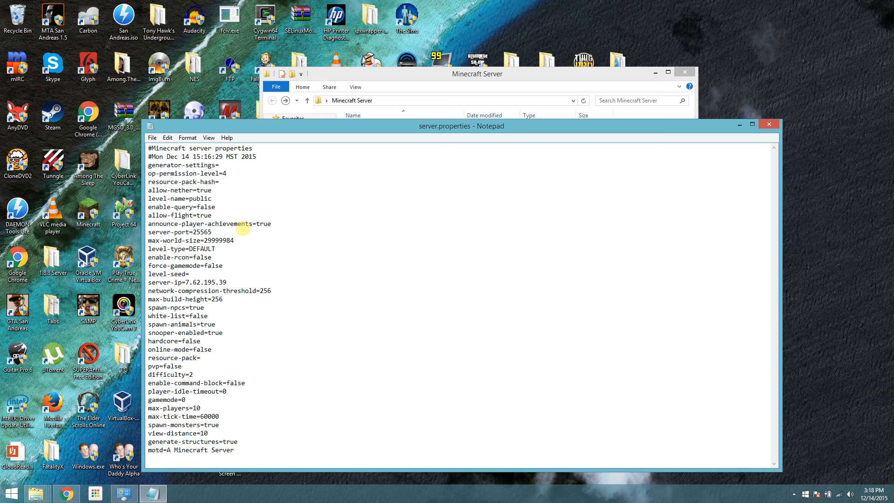
click(152, 137)
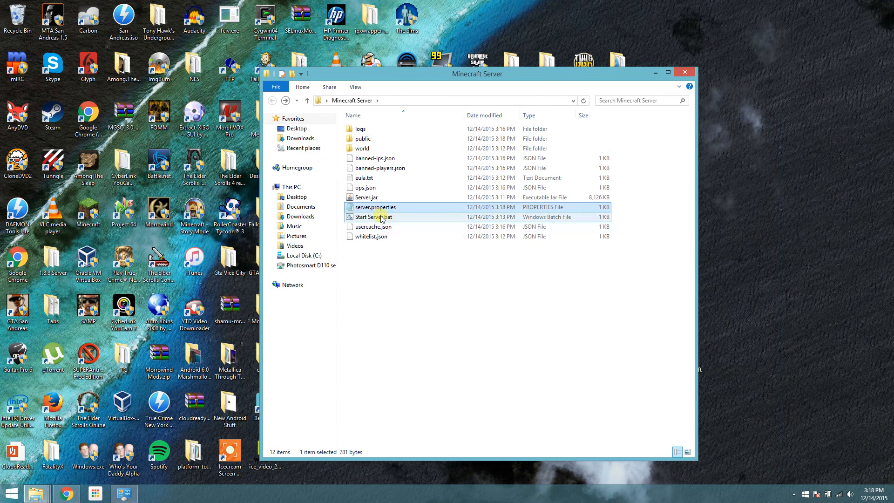
Step: Run Start Server.bat until Done, enter stop, and close the console after public 2 is generated
double_click(371, 217)
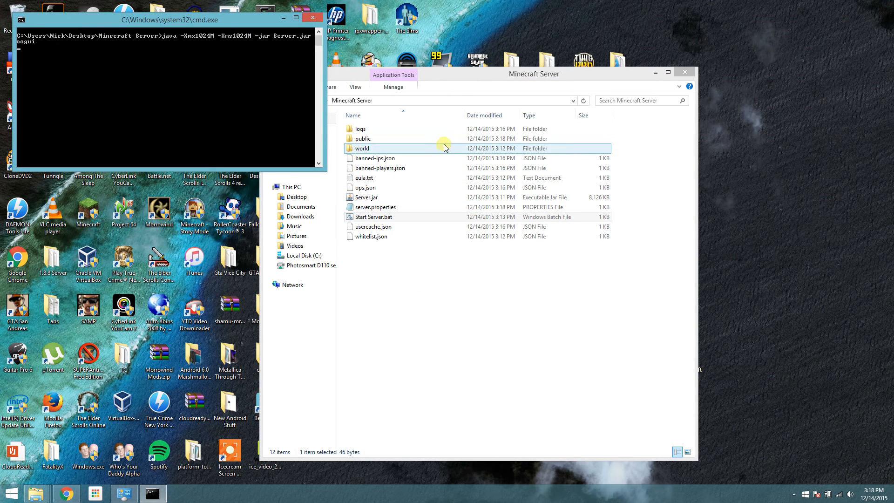
click(363, 139)
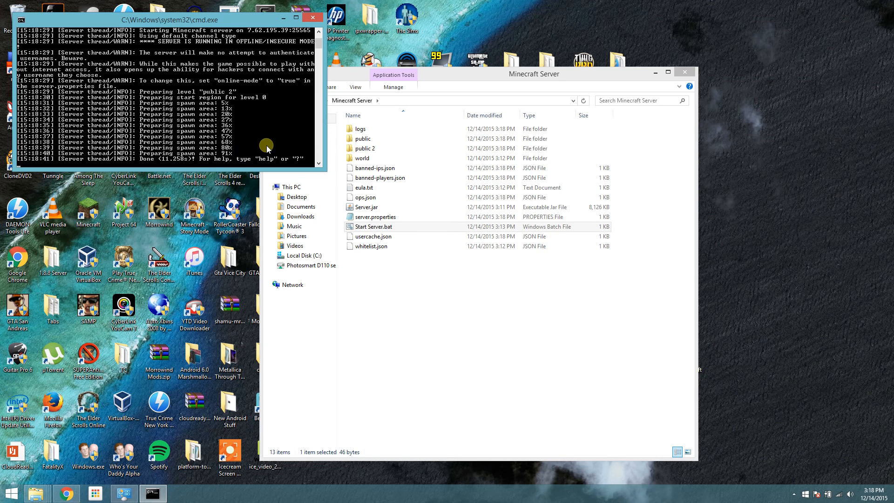
text(stop)
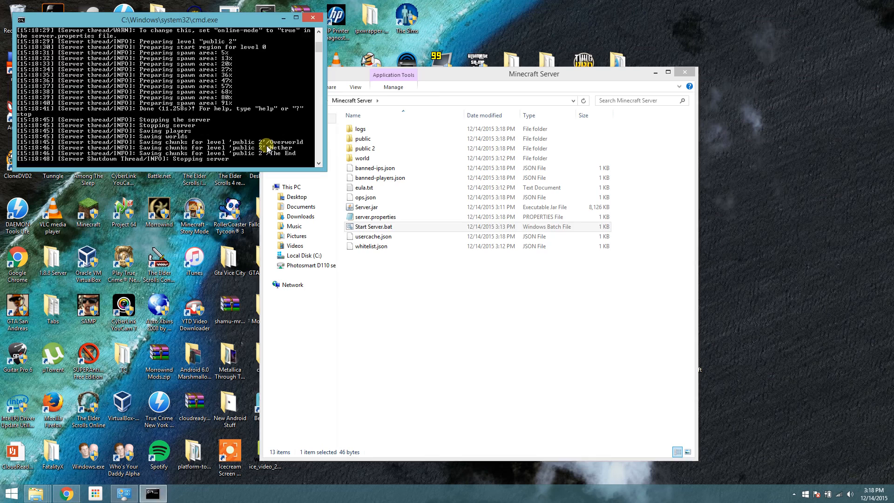
click(376, 217)
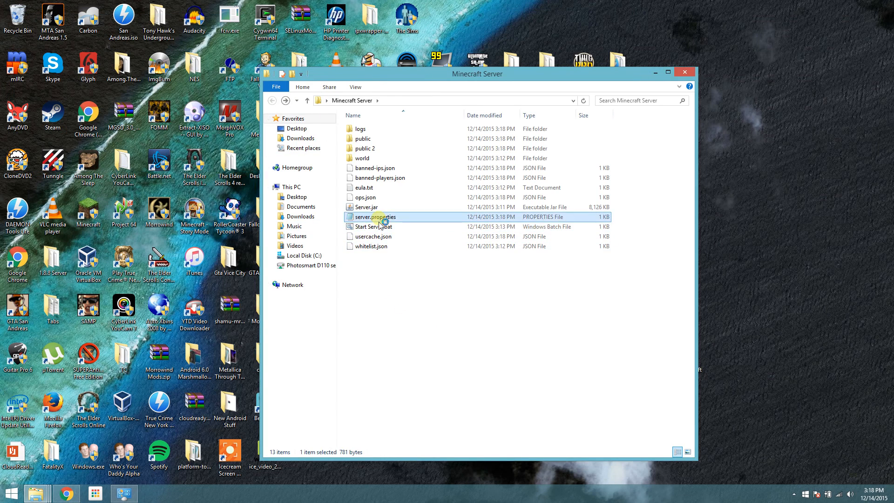
Step: Reopen server.properties and set enable-command-block=true
double_click(375, 217)
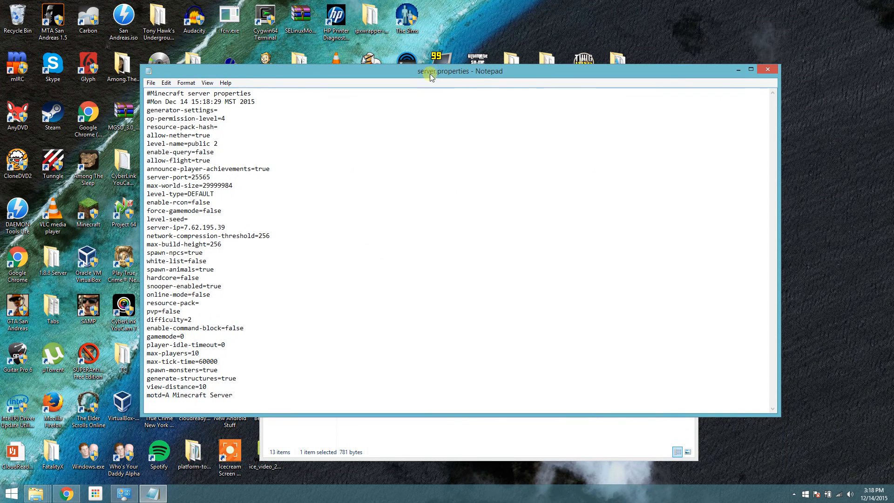
mouse_move(355, 204)
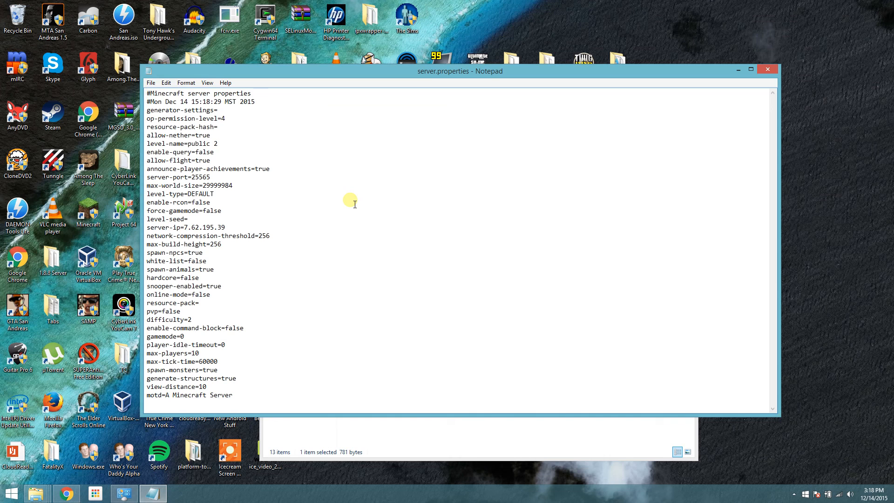
mouse_move(279, 298)
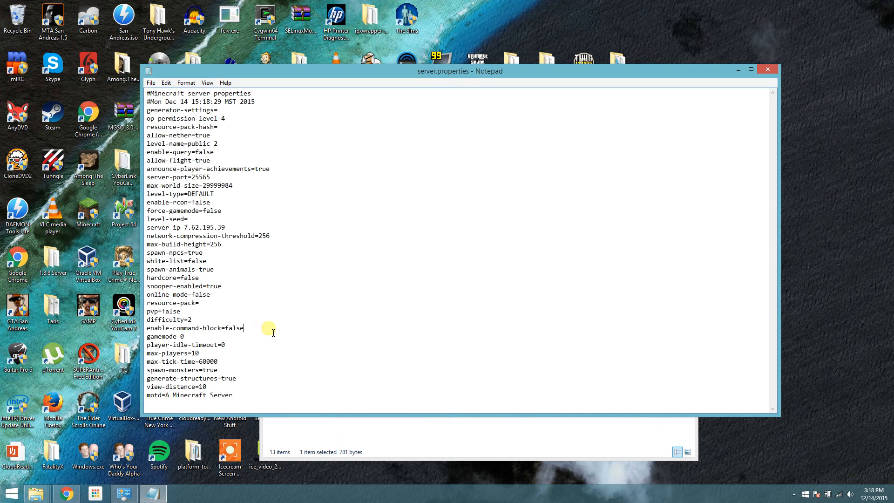
text(tru)
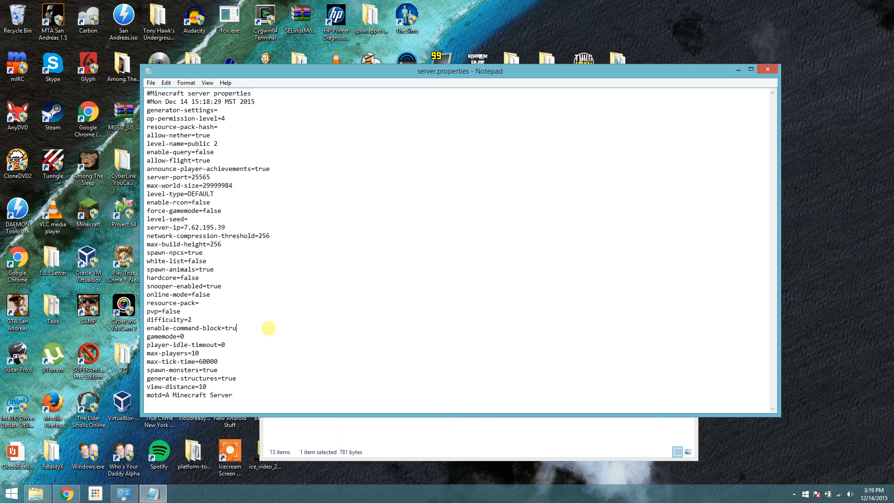
text(e)
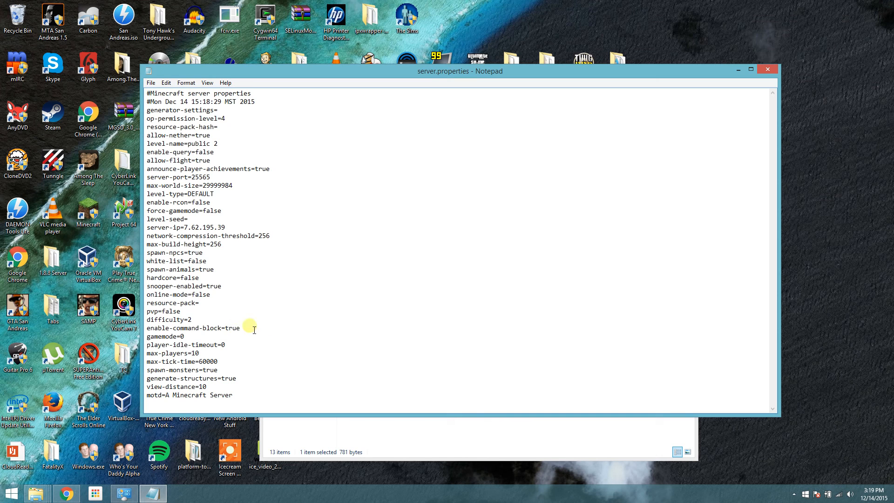
mouse_move(150, 86)
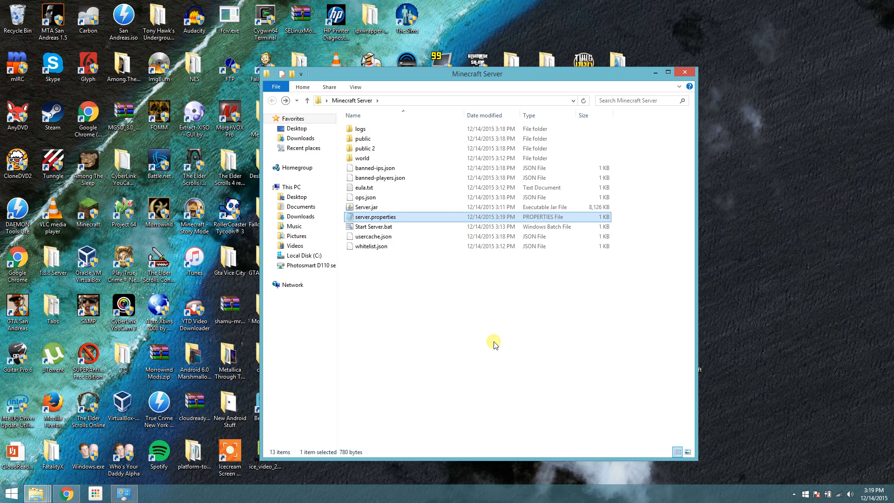
mouse_move(404, 362)
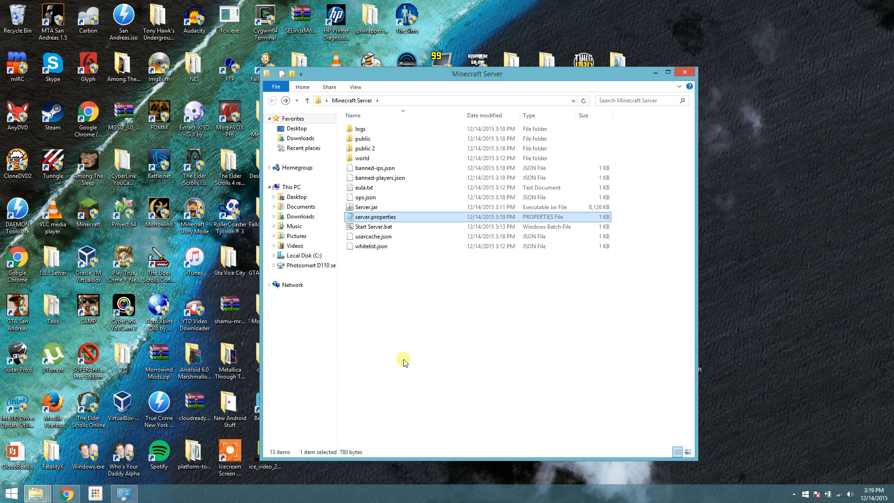